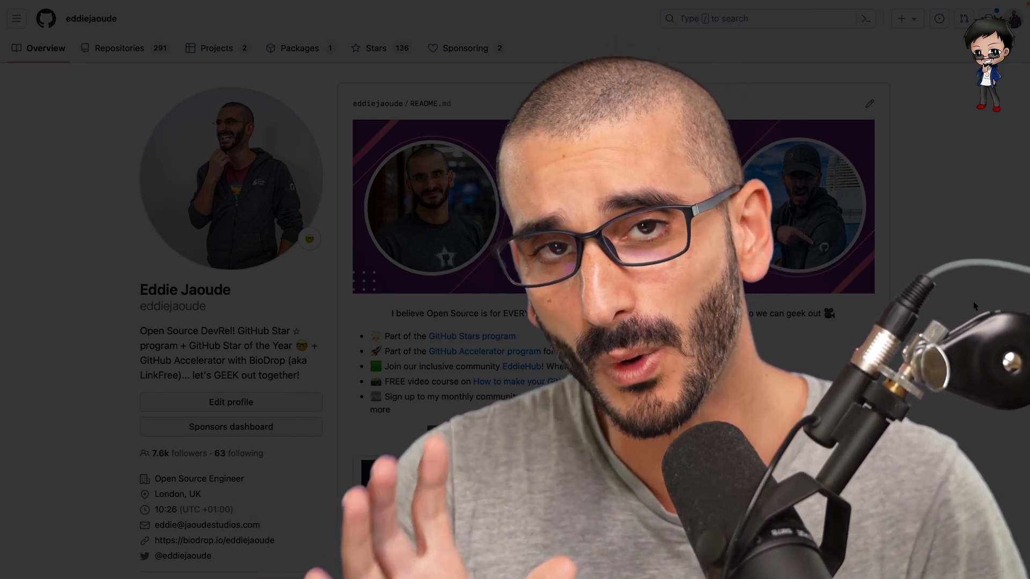
Step: Scroll the eddiejaoude README and open the Issues list (21 open, 69 closed)
scroll(down, 3)
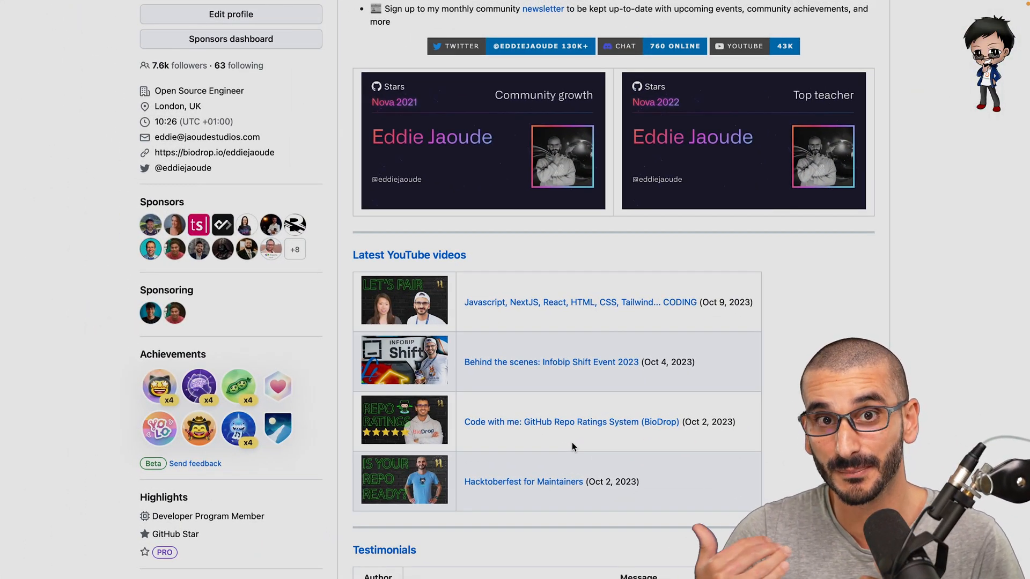
mouse_move(570, 385)
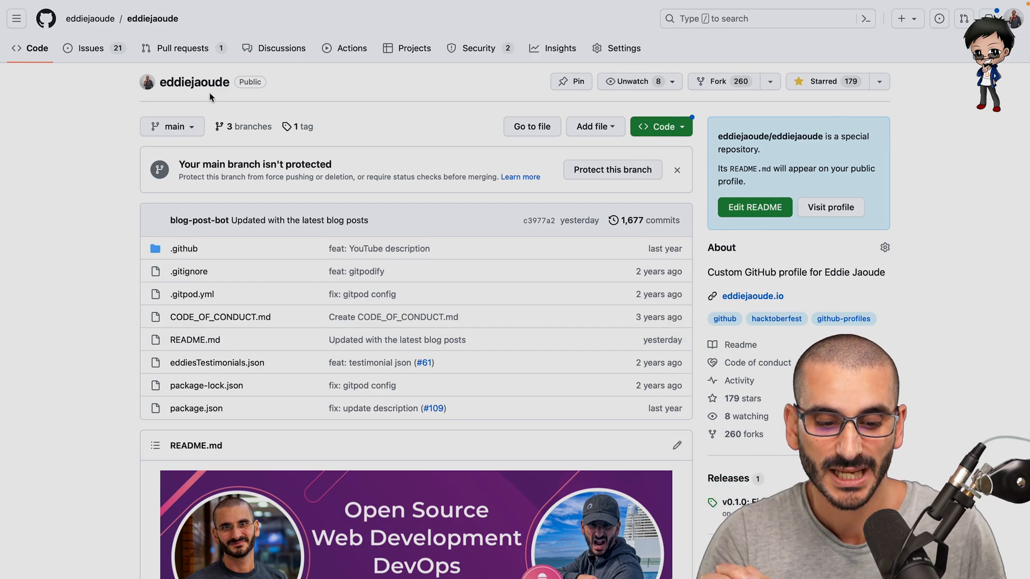
mouse_move(178, 88)
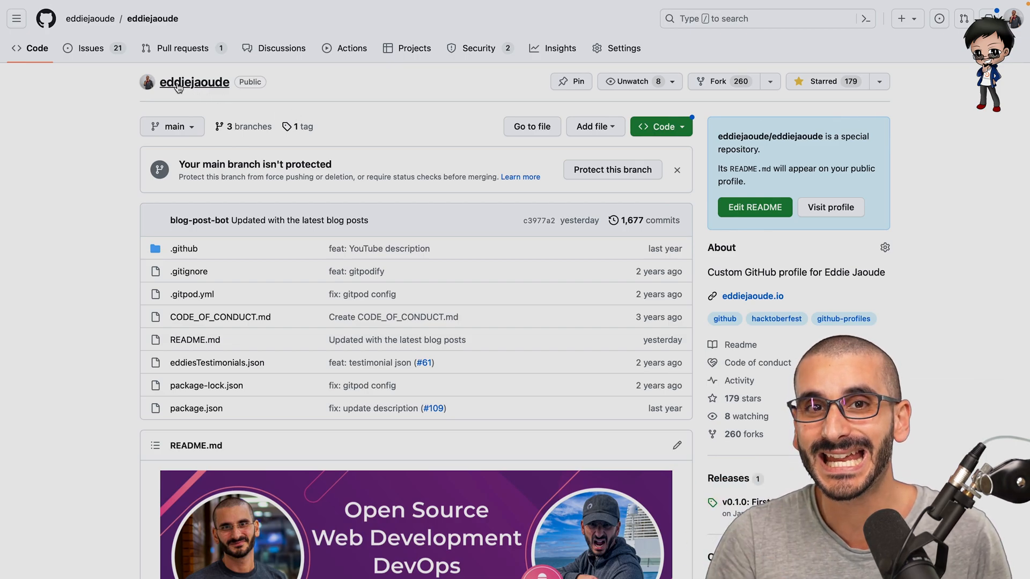
mouse_move(928, 106)
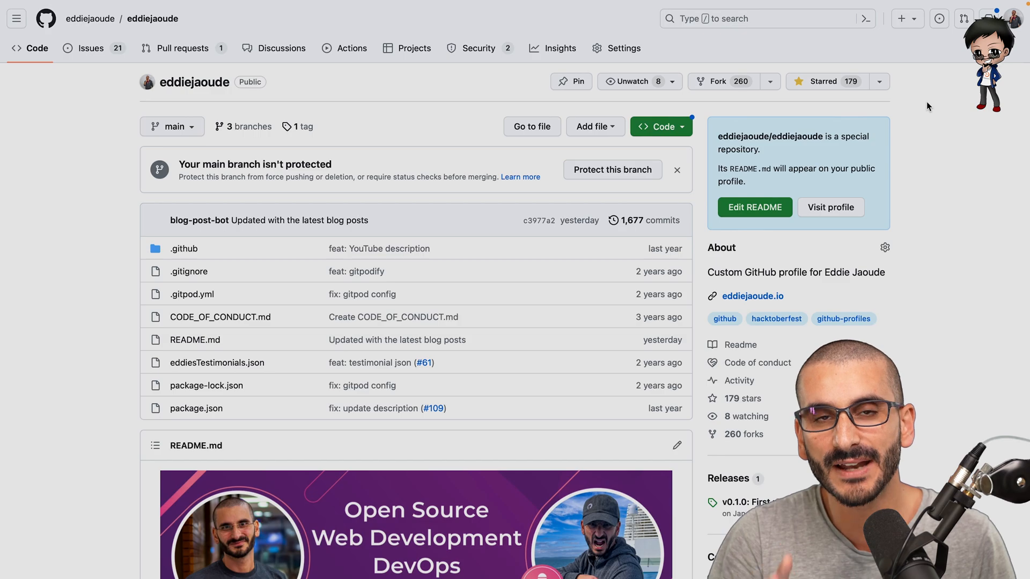
click(913, 18)
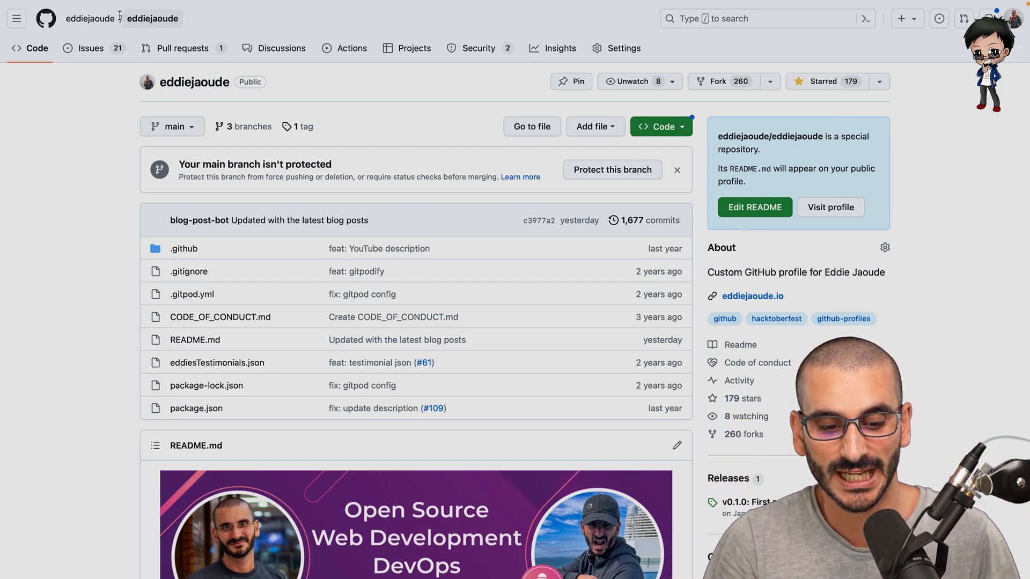
mouse_move(155, 18)
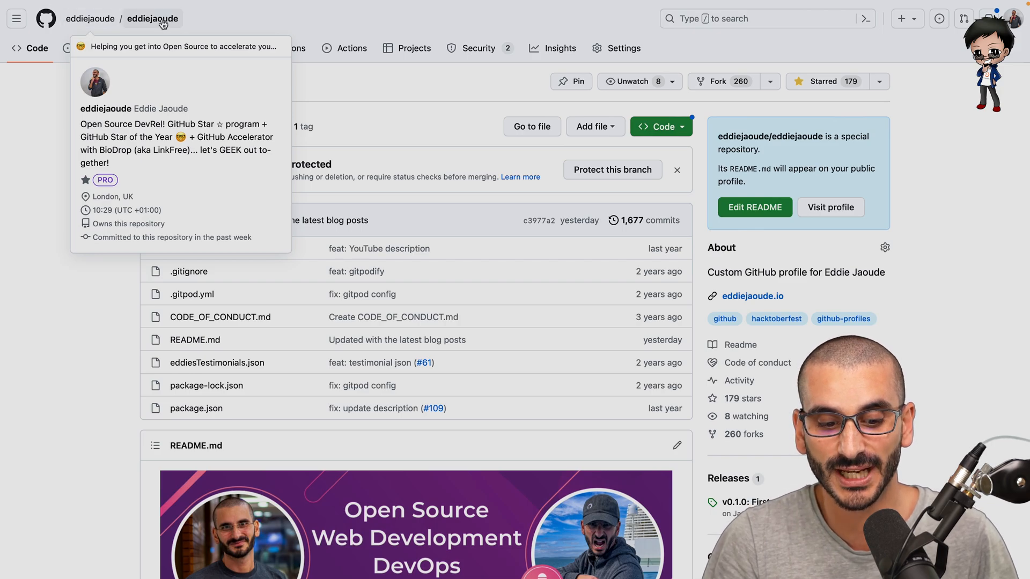
mouse_move(127, 297)
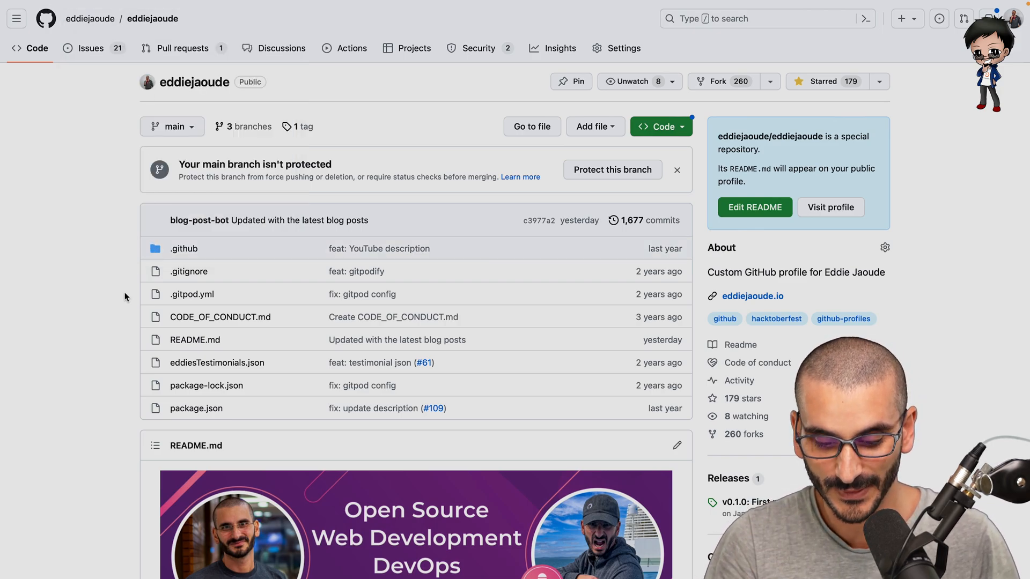
scroll(down, 3)
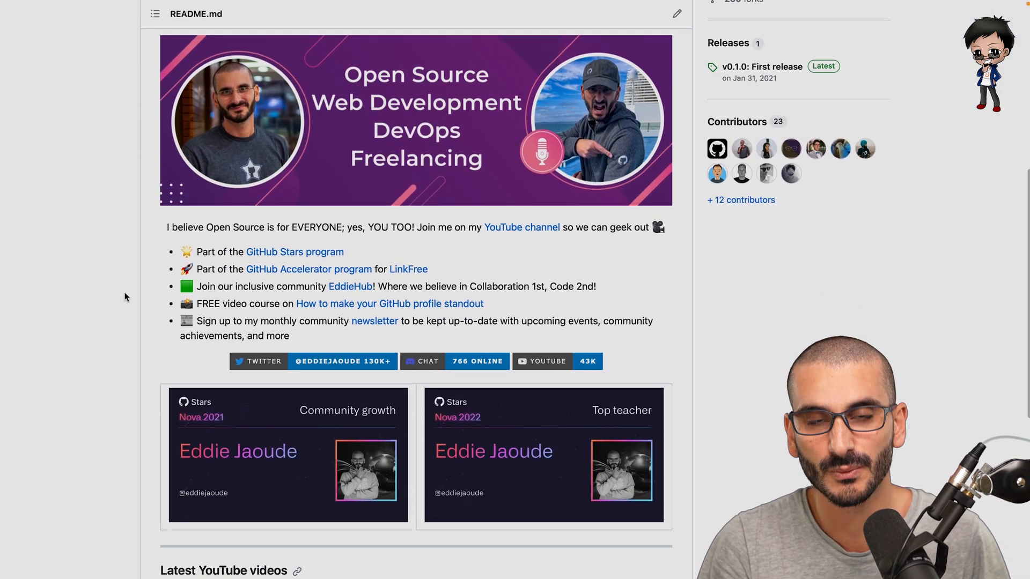
scroll(down, 3)
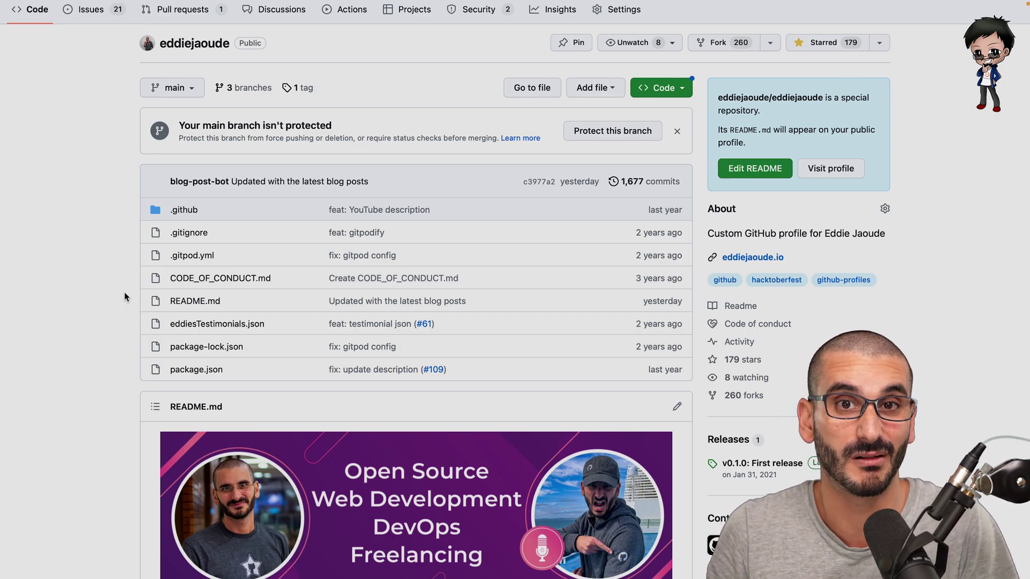
scroll(down, 3)
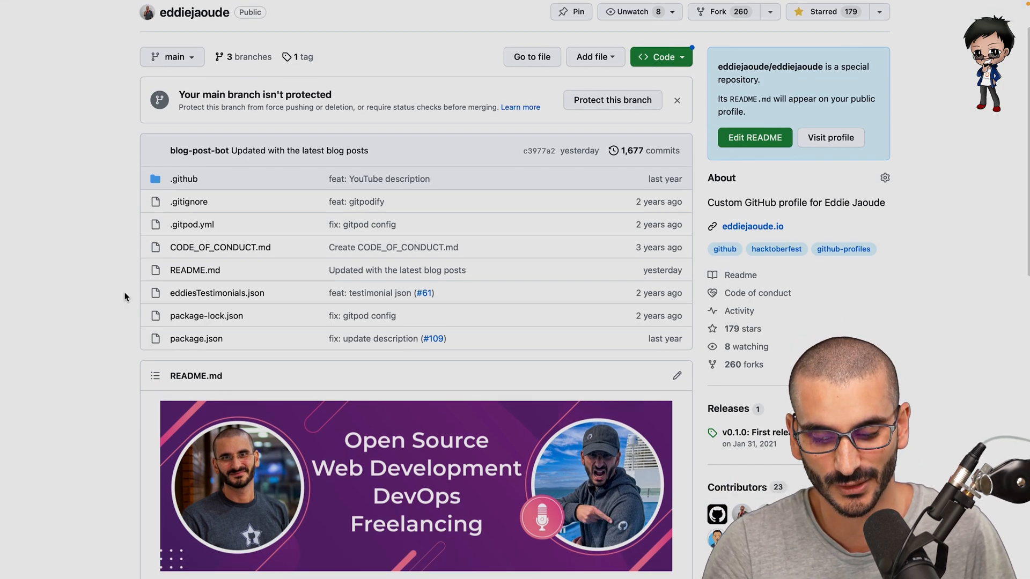
scroll(down, 3)
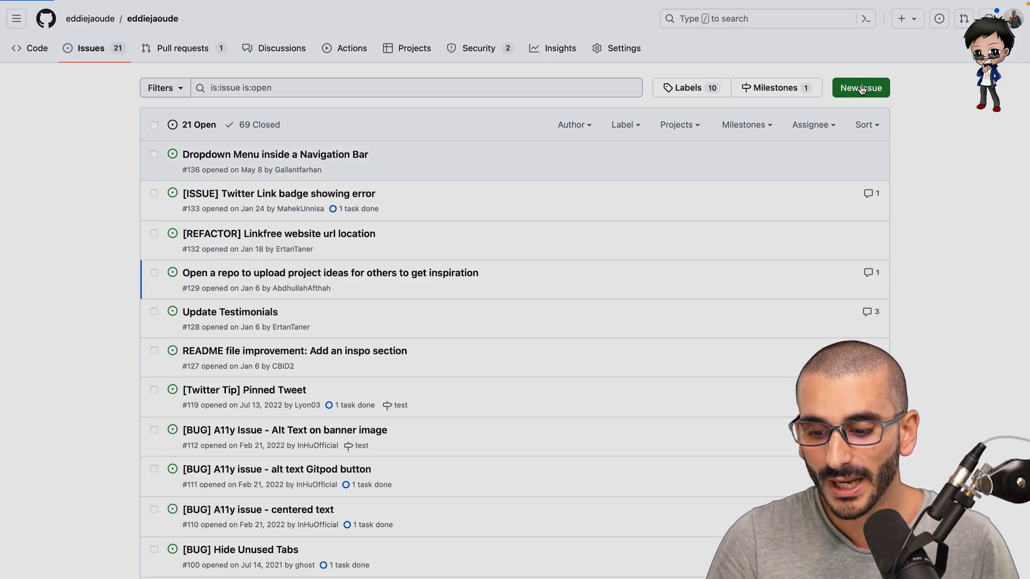
Step: Start a new Bug report issue and type the first headings in Current Behavior
click(861, 88)
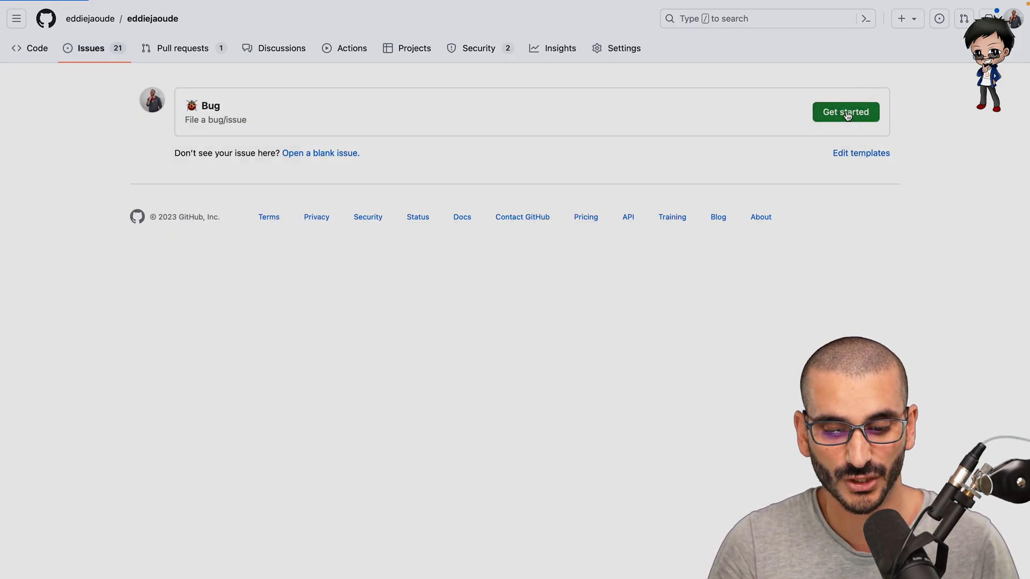
click(845, 111)
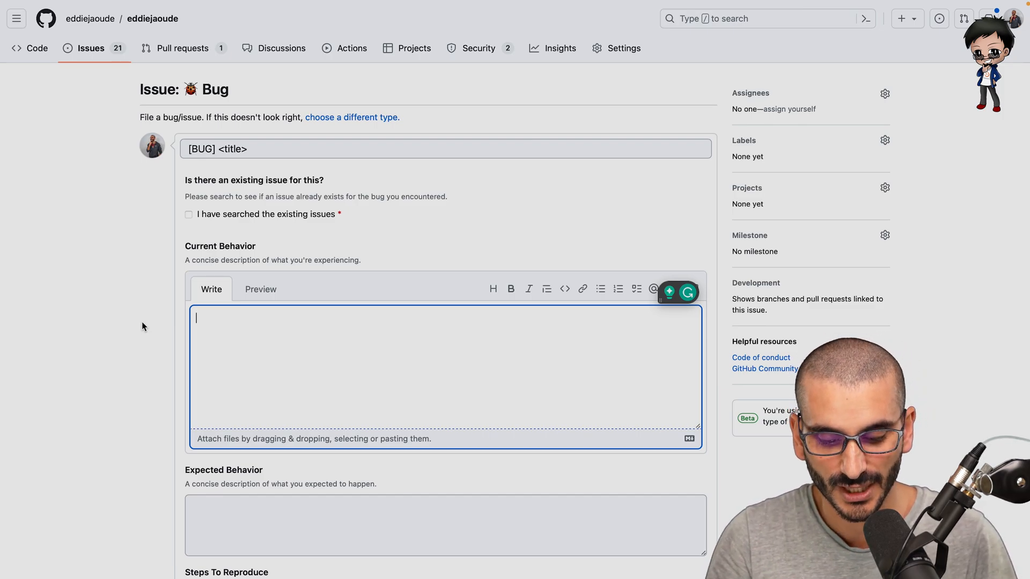
text(#)
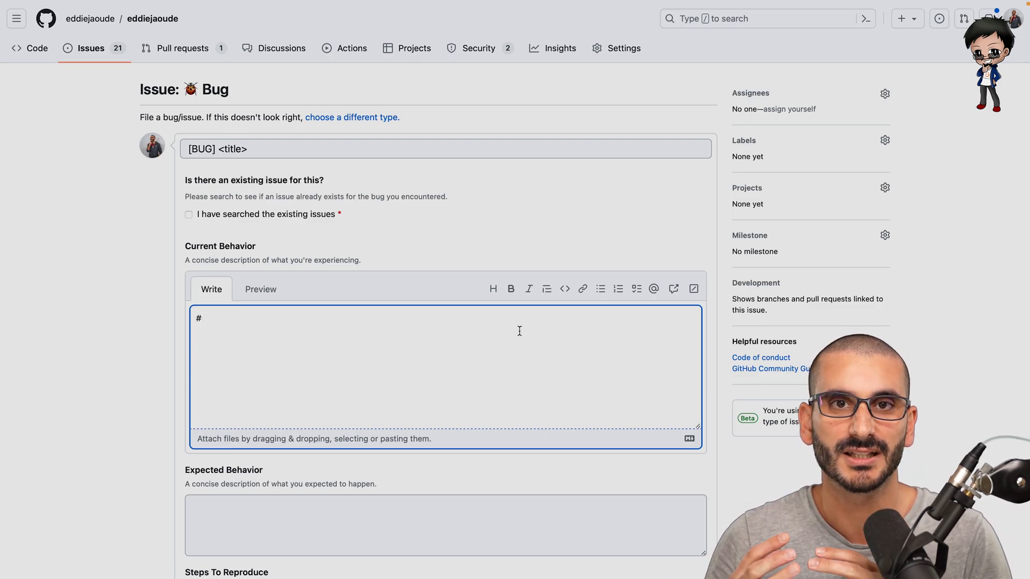
text(" ")
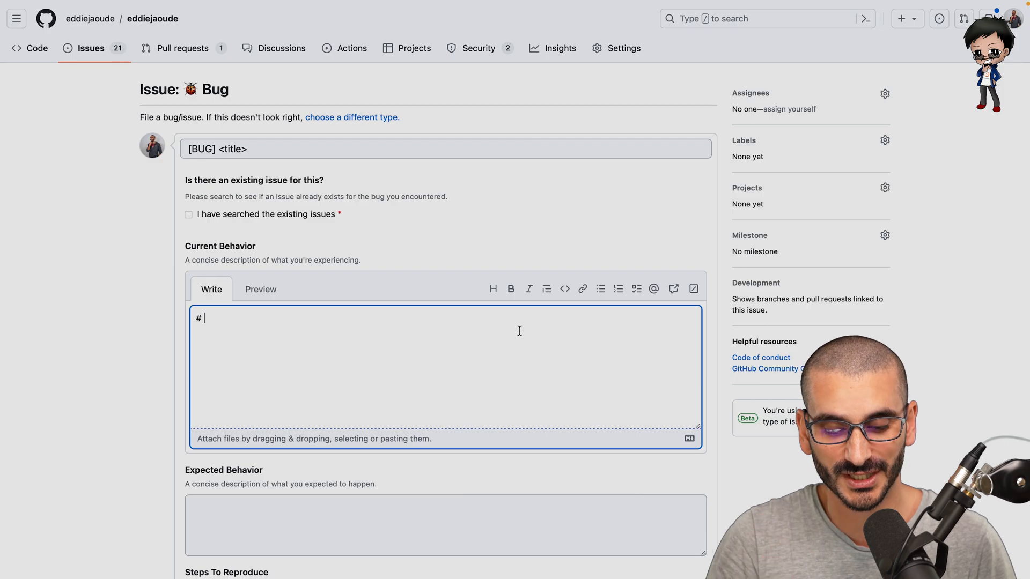
text(heading 1)
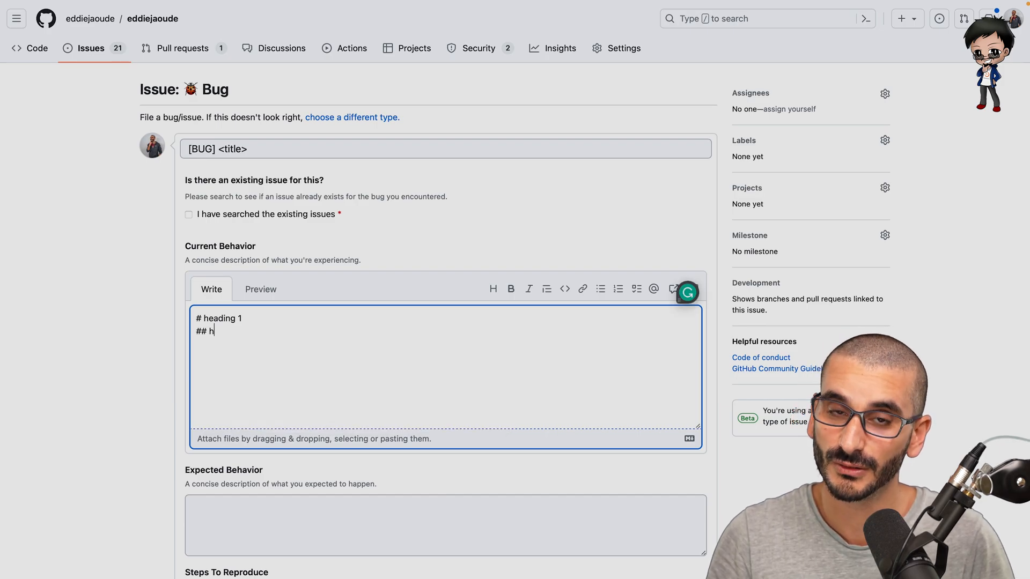
text(eading 2)
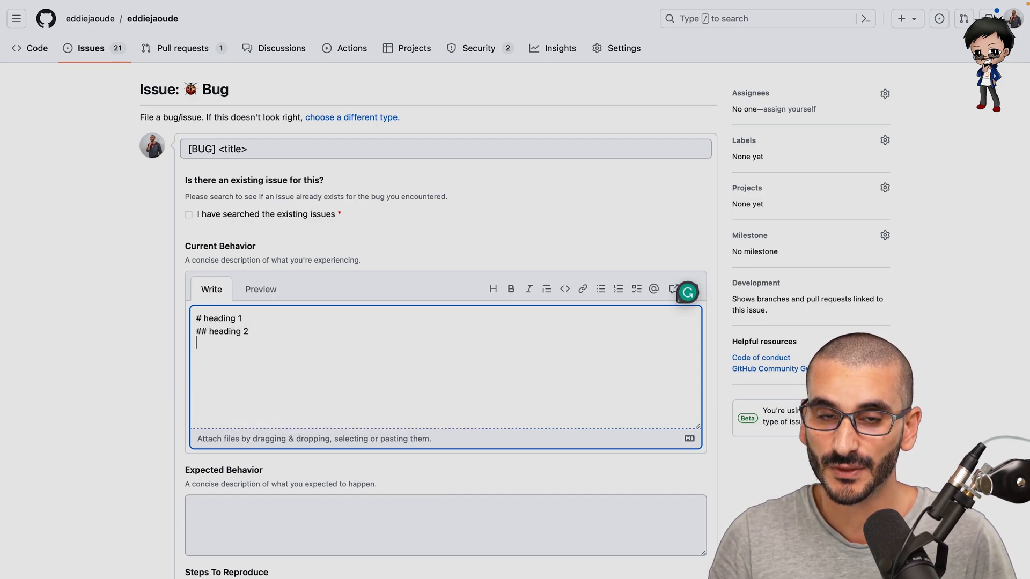
Step: Add a ### heading 3, a normal paragraph, a --- divider and an [x] task item
text(### heading)
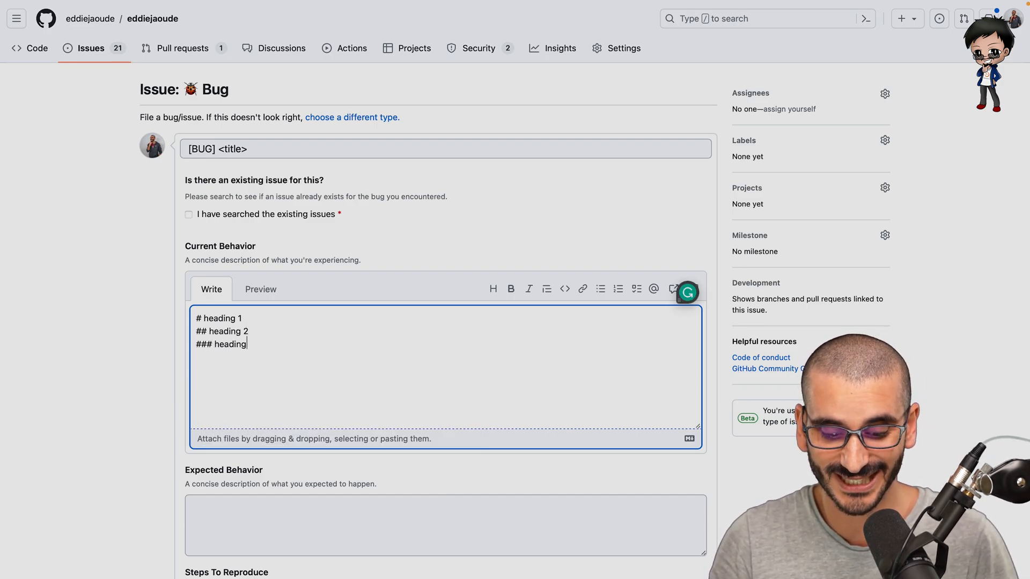
text(3)
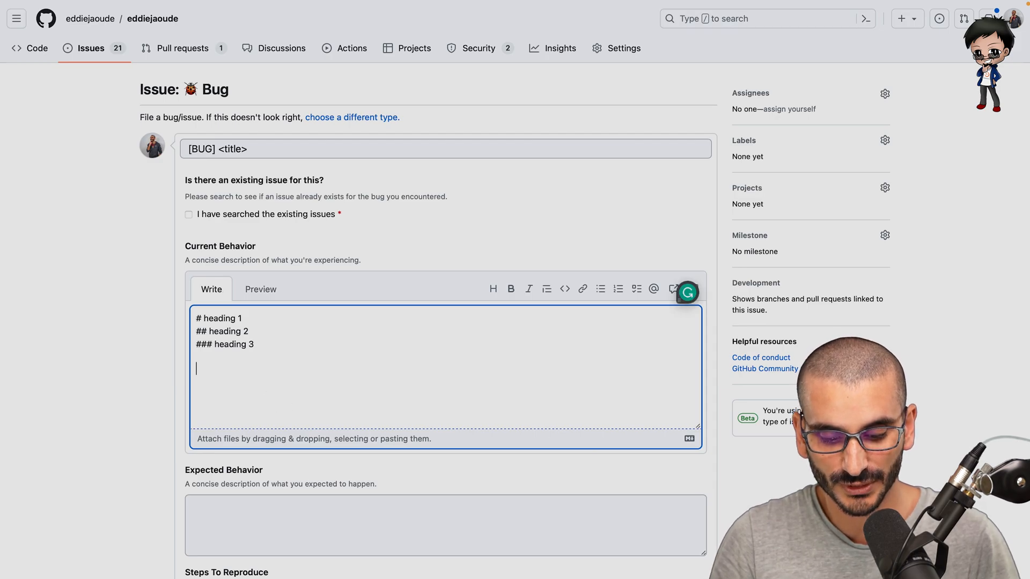
text(this is normal e)
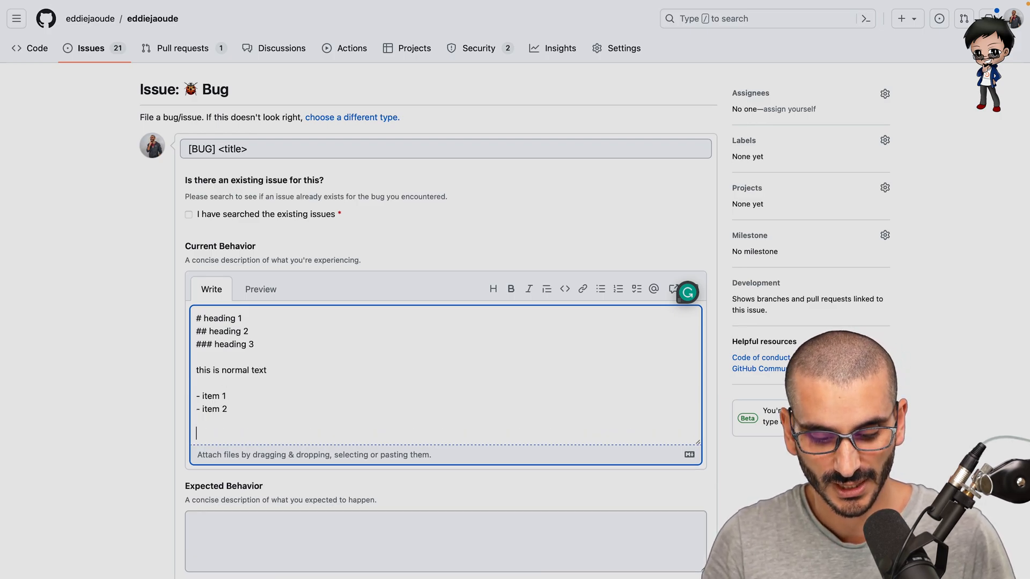
text(---)
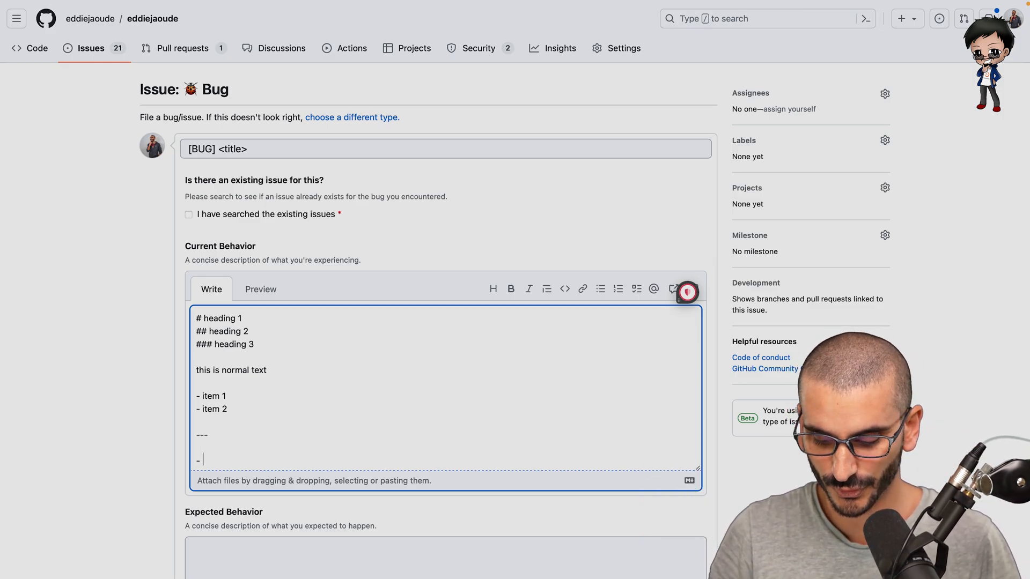
text([x] ite)
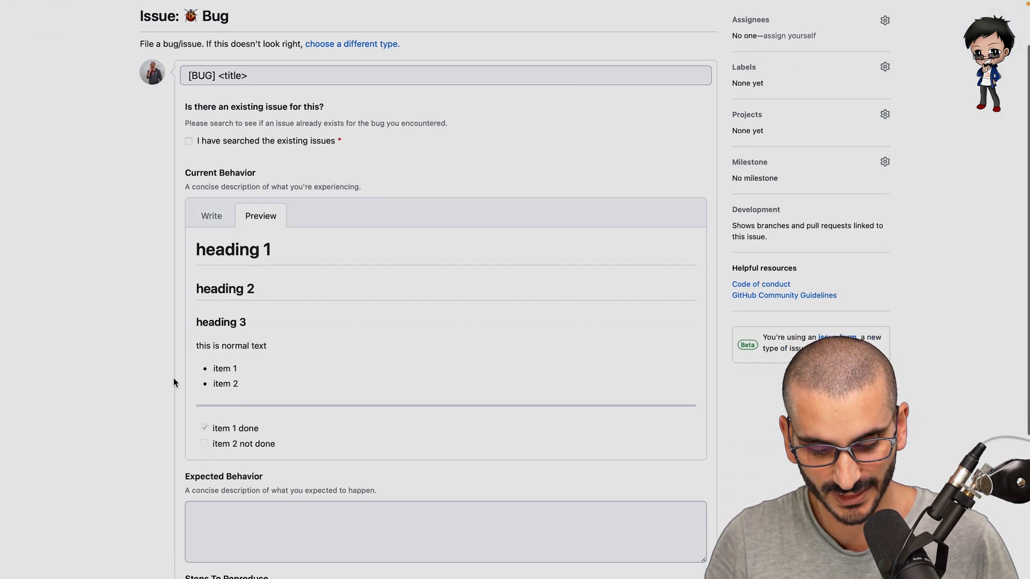
Step: Scroll down and switch Current Behavior back to its markdown Write view
scroll(down, 3)
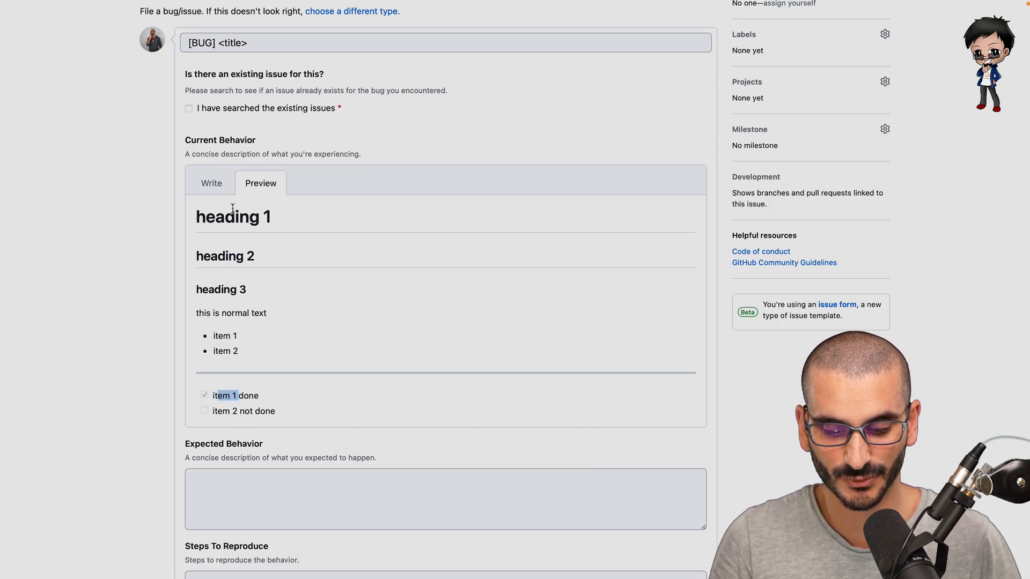
click(211, 183)
text(|)
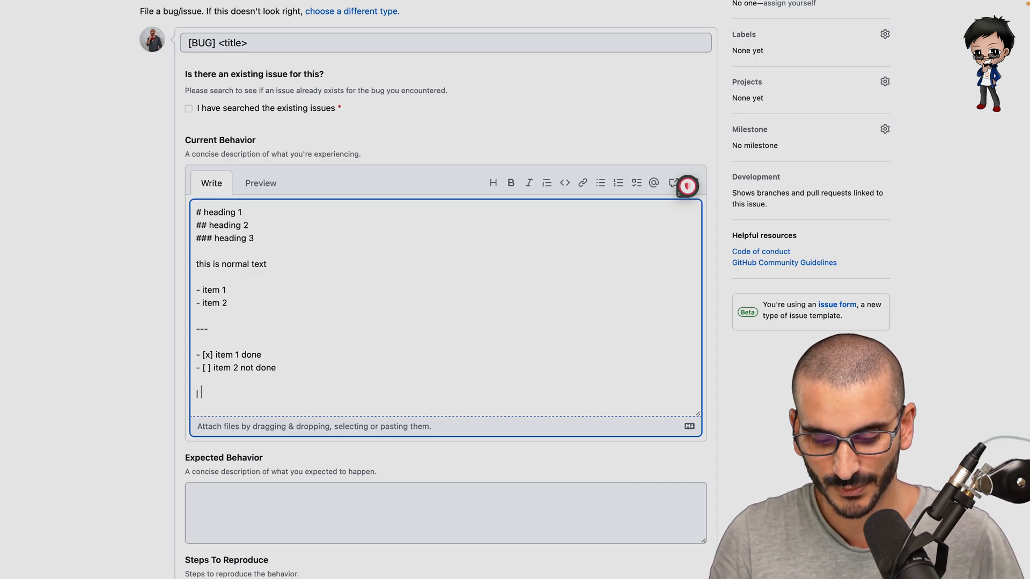
Step: Type a table with a 'column 1' header, a ---: alignment line and a first row
text(column 1 | column 2 |)
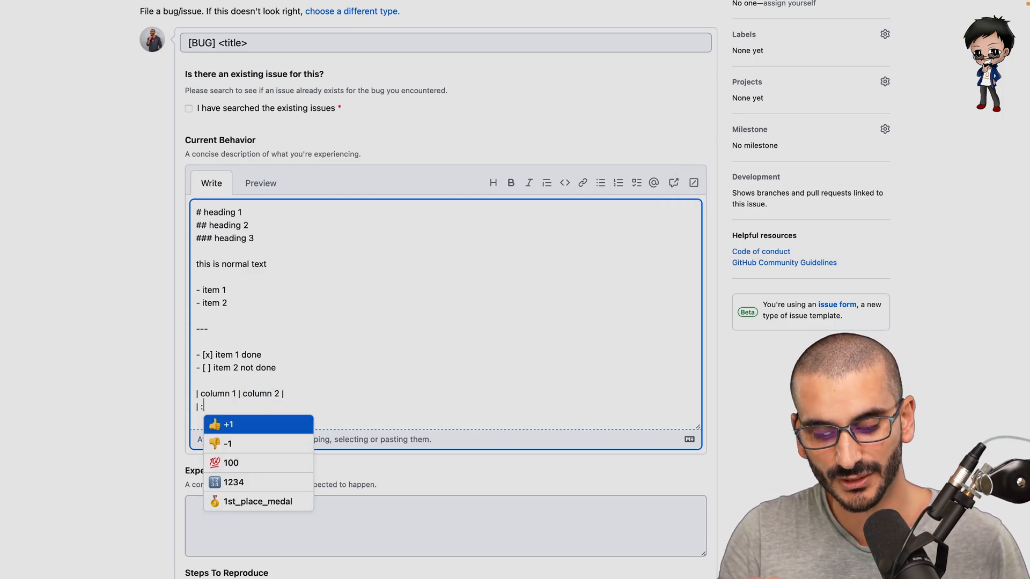
text(--- |)
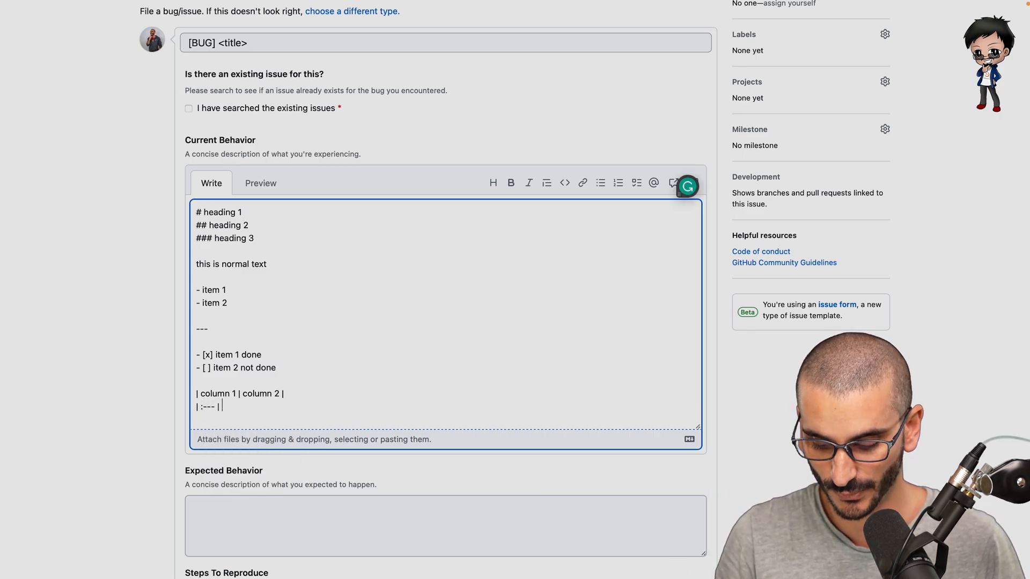
text(---:)
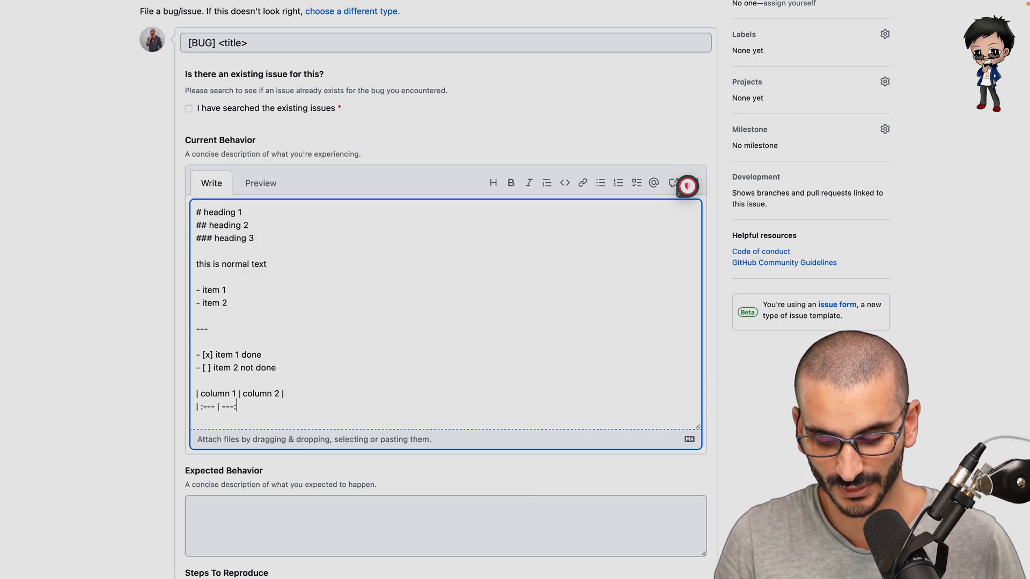
key(Enter)
text(| r)
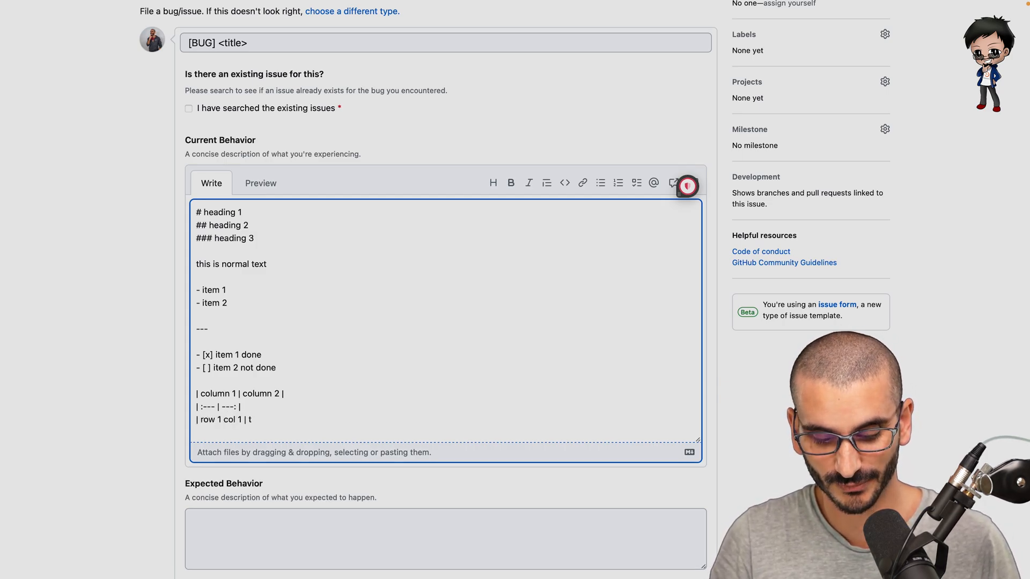
text(ow 1)
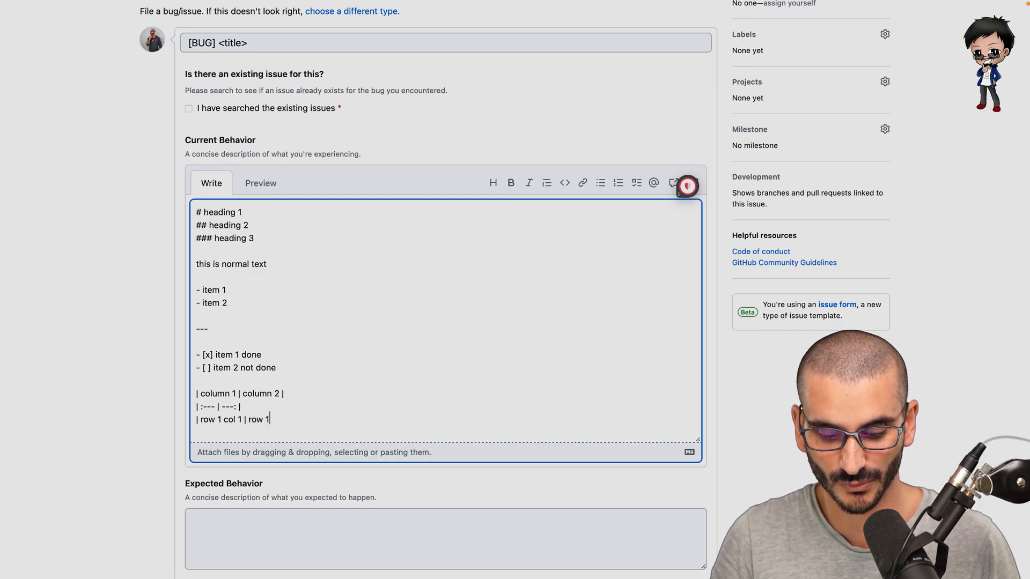
text(col 2)
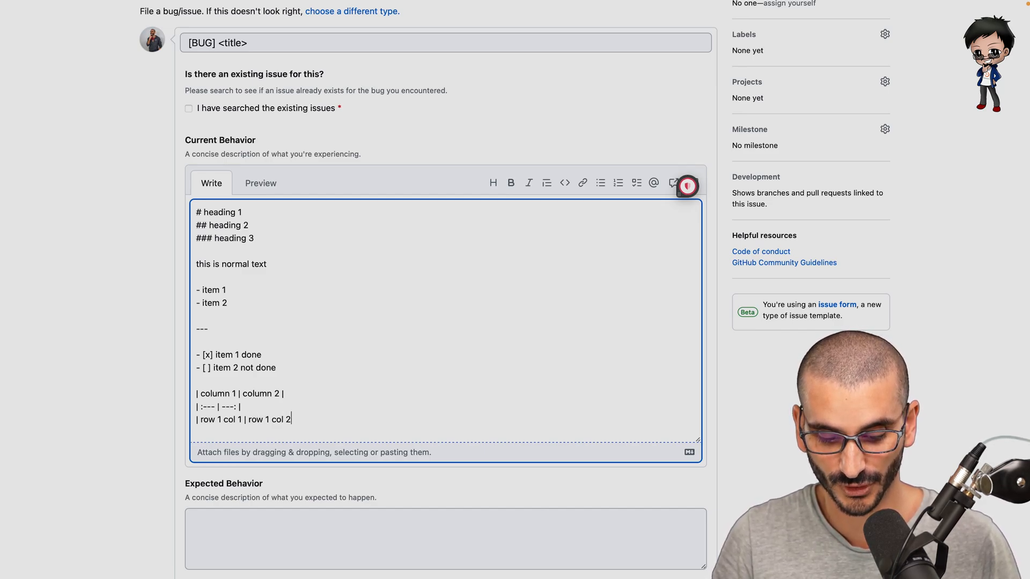
Step: Add a '| row 2 col 1 | row 1 col 2 |' line, then go to the profile repository
triple_click(244, 419)
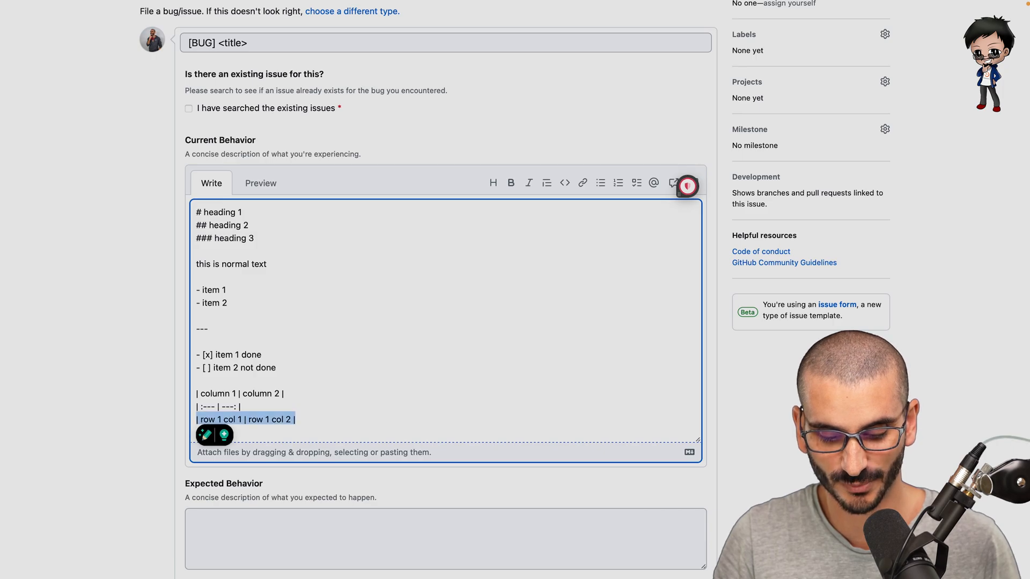
text(| row 2 col 1 | row 1 col 2 |)
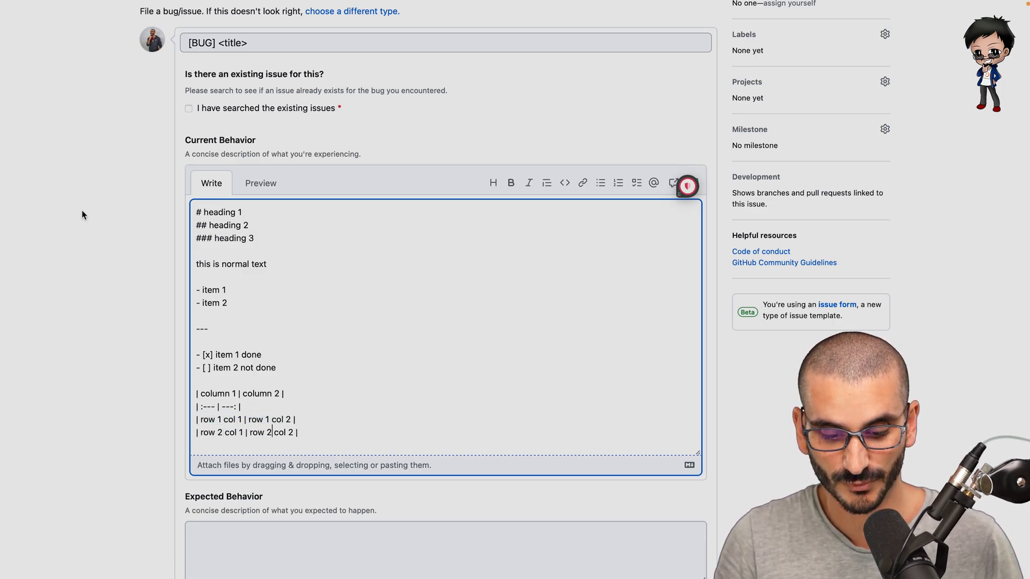
click(260, 183)
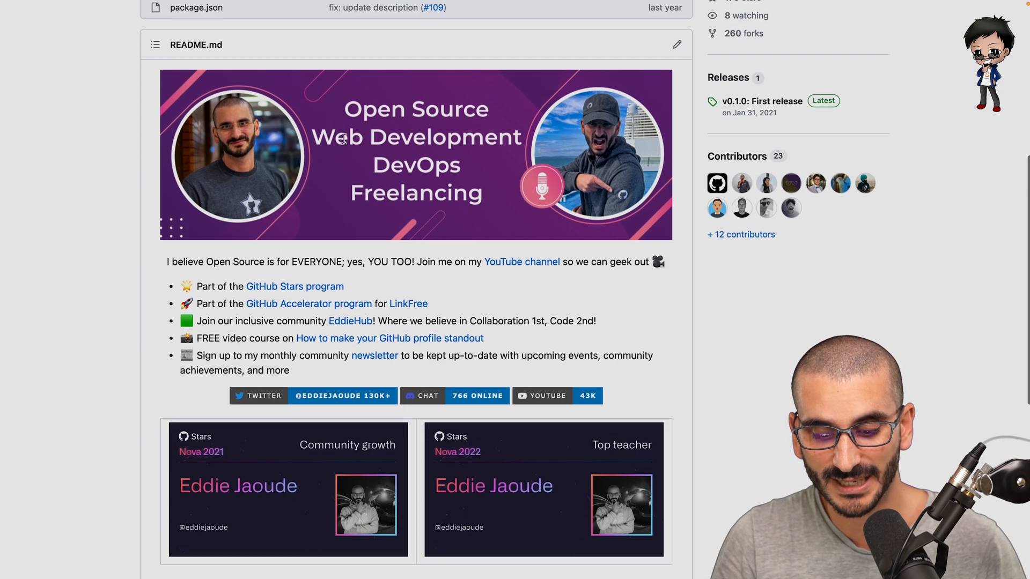
scroll(down, 3)
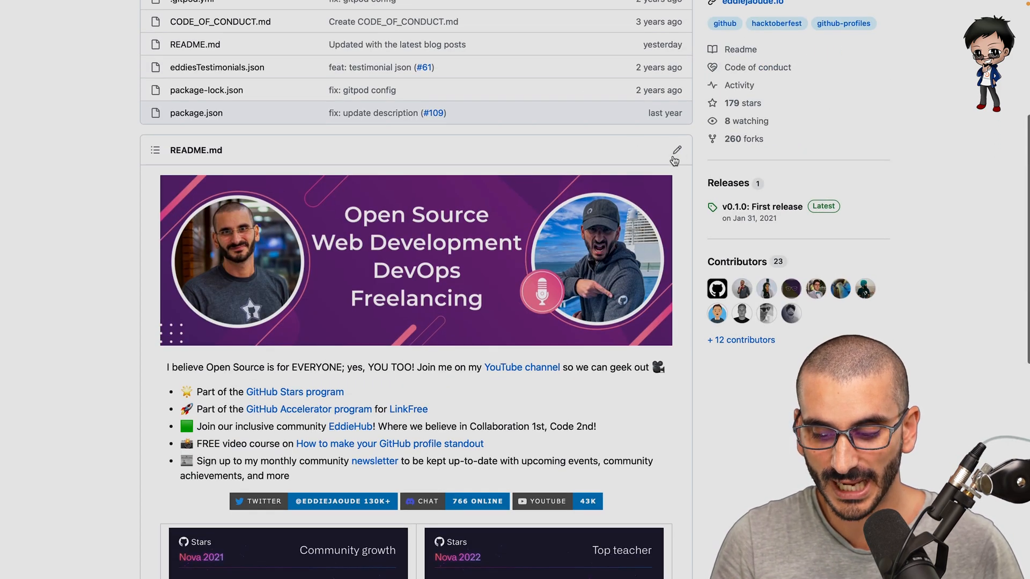
Step: Open README.md in the editor, scroll its HTML source and select a span of it
click(676, 150)
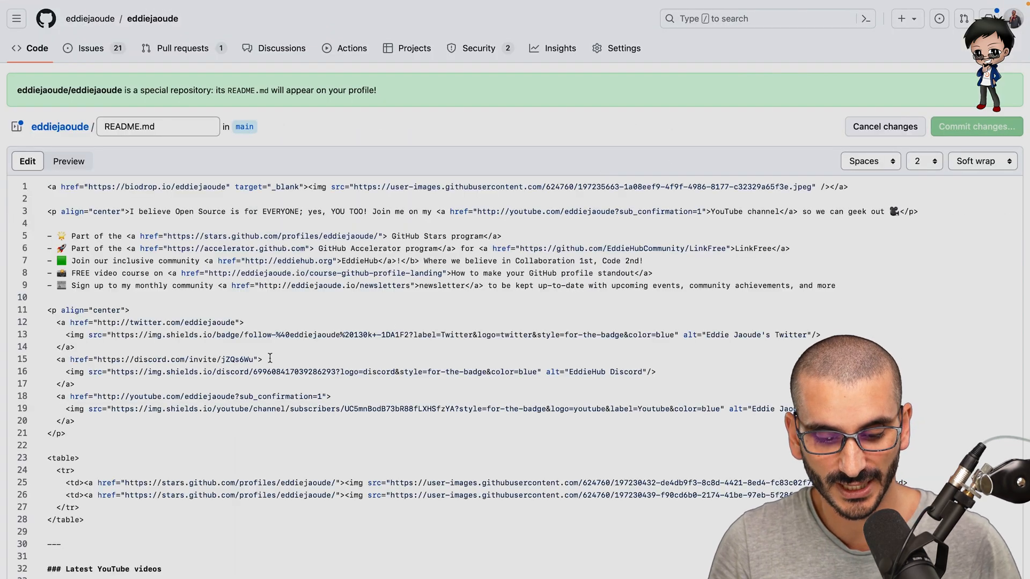
scroll(down, 3)
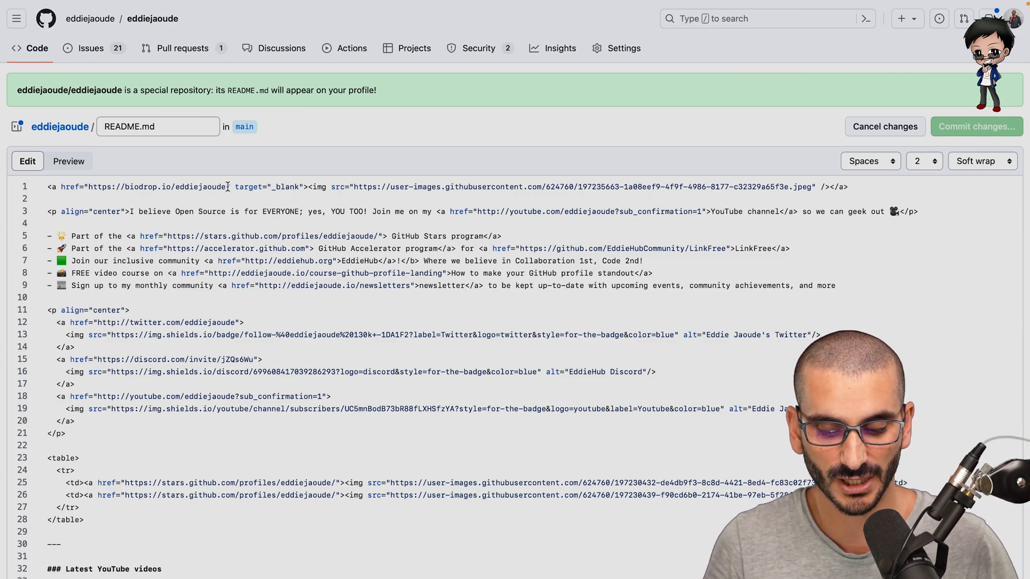
drag(230, 186, 302, 187)
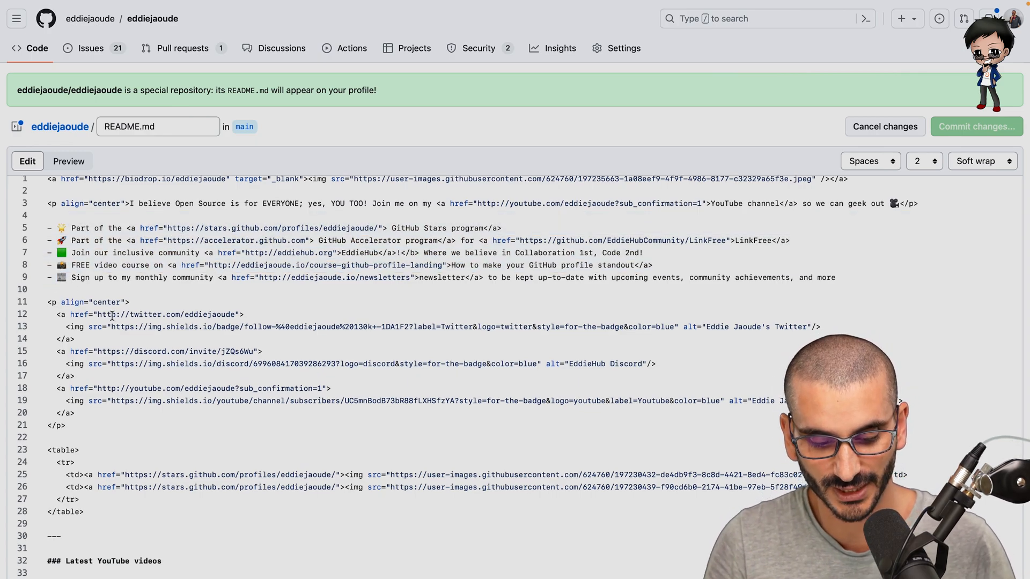
scroll(down, 3)
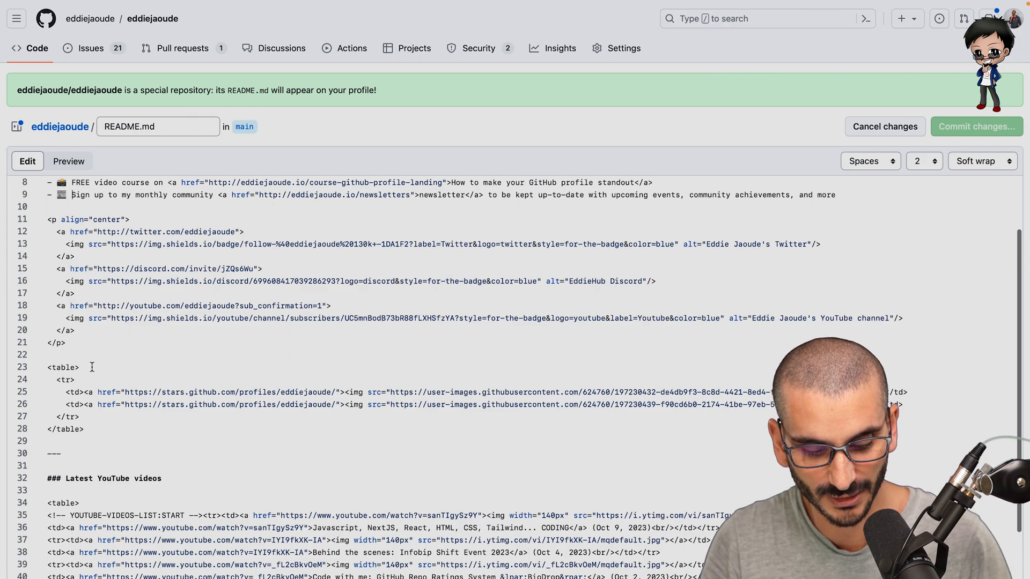
drag(77, 367, 94, 424)
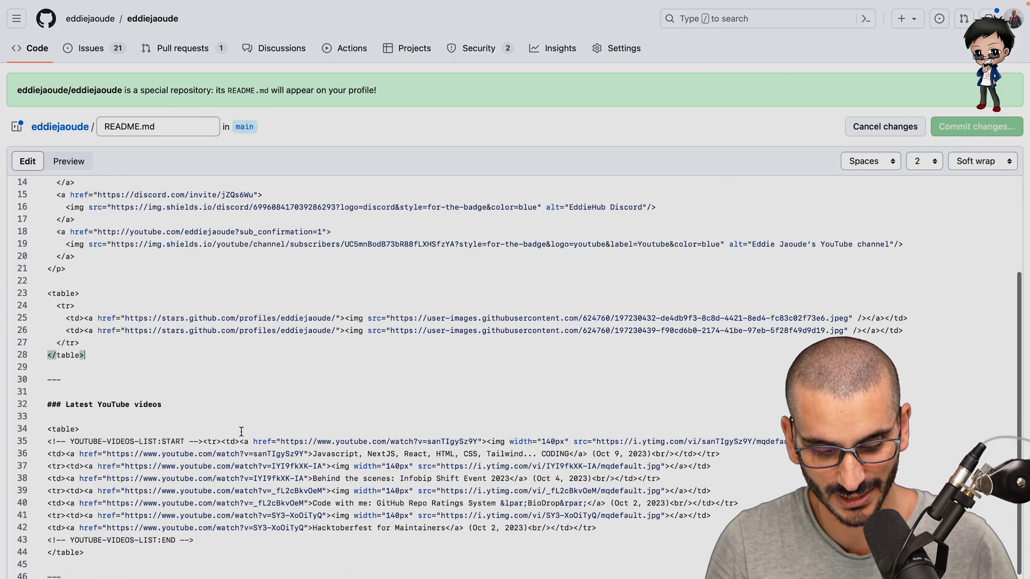
scroll(down, 3)
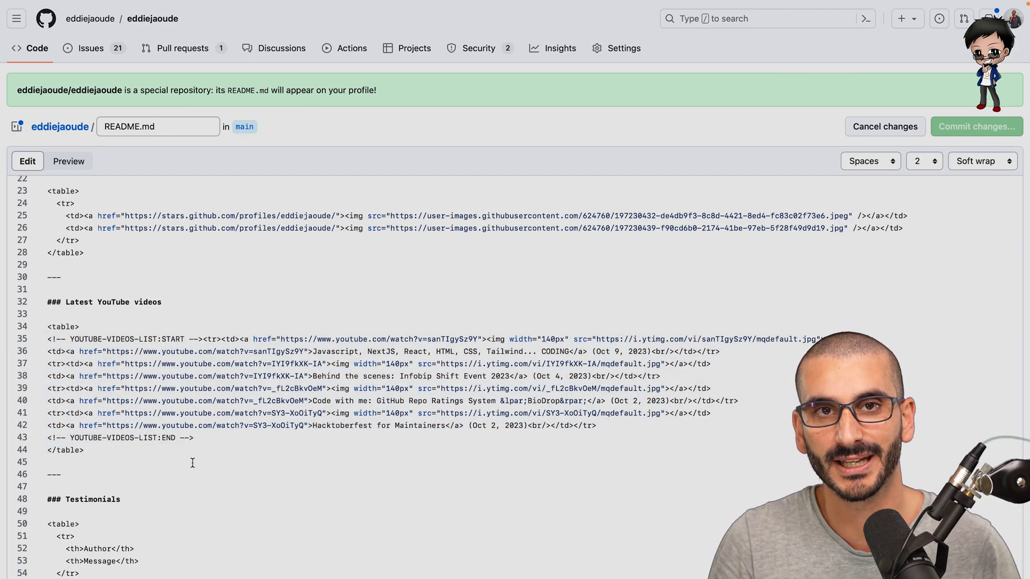
scroll(down, 3)
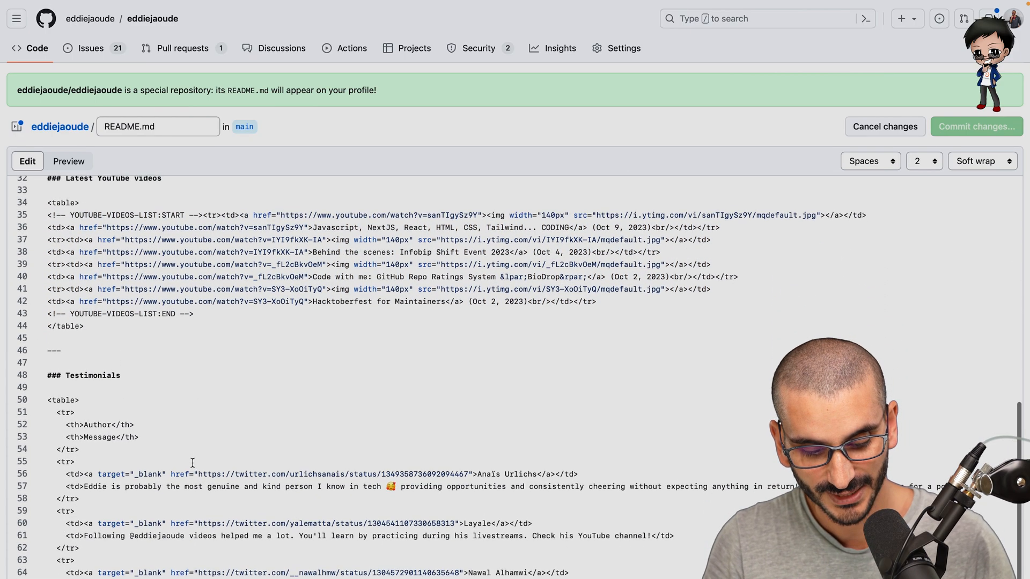
scroll(down, 3)
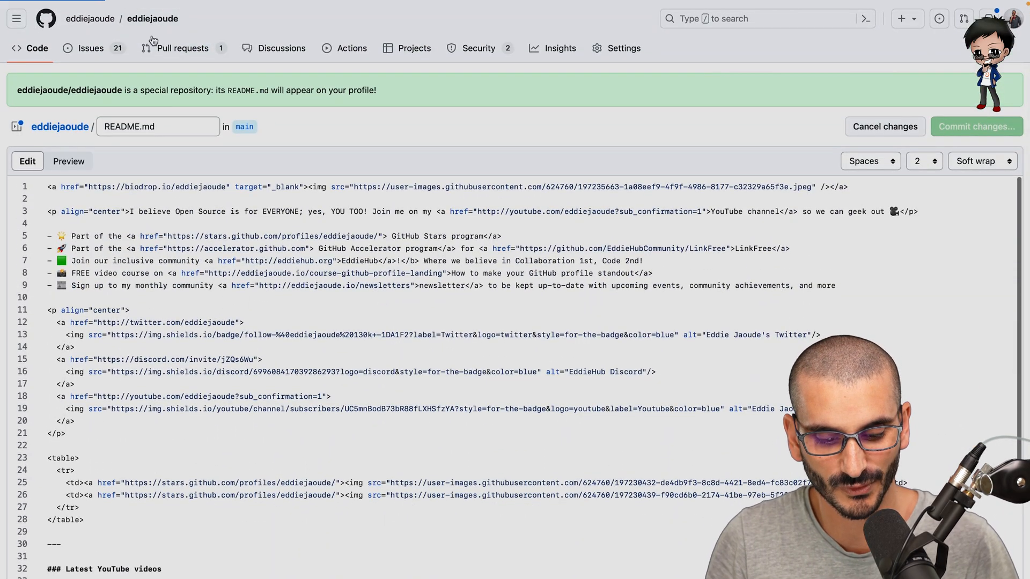
Step: Leave the editor and browse from the repository files to .github/workflows/youtube.yml
click(885, 127)
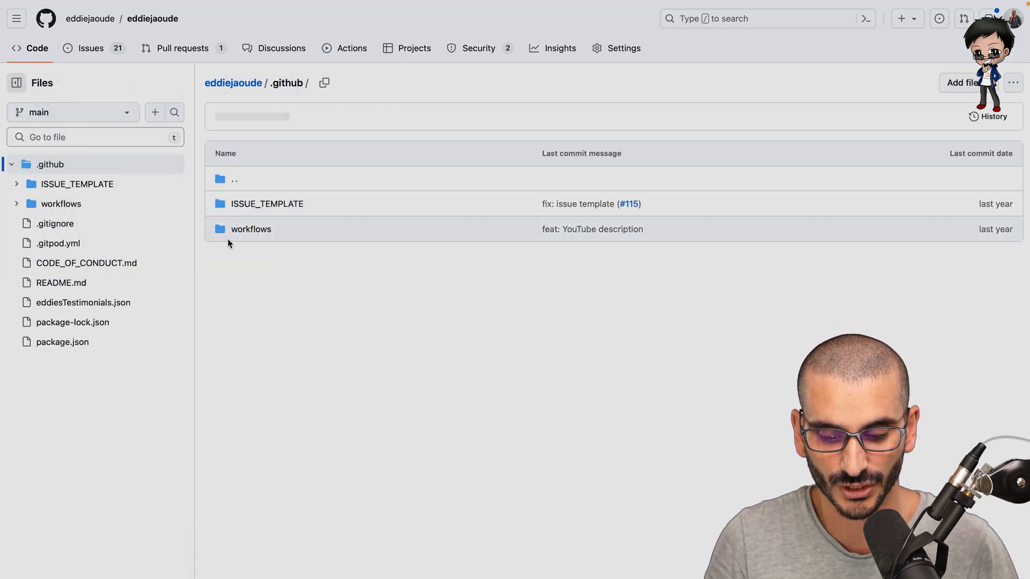
click(251, 229)
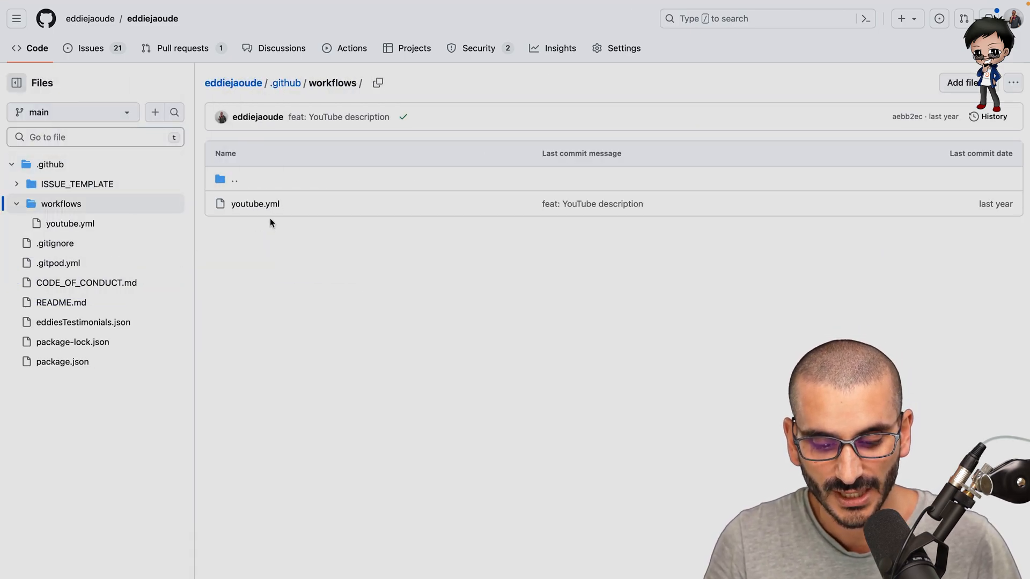
click(255, 204)
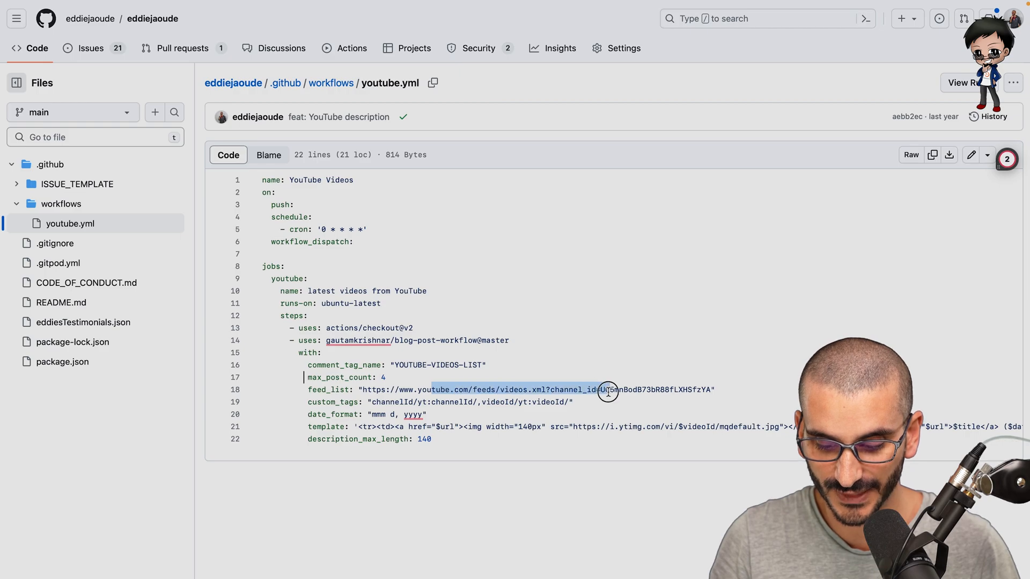
click(653, 393)
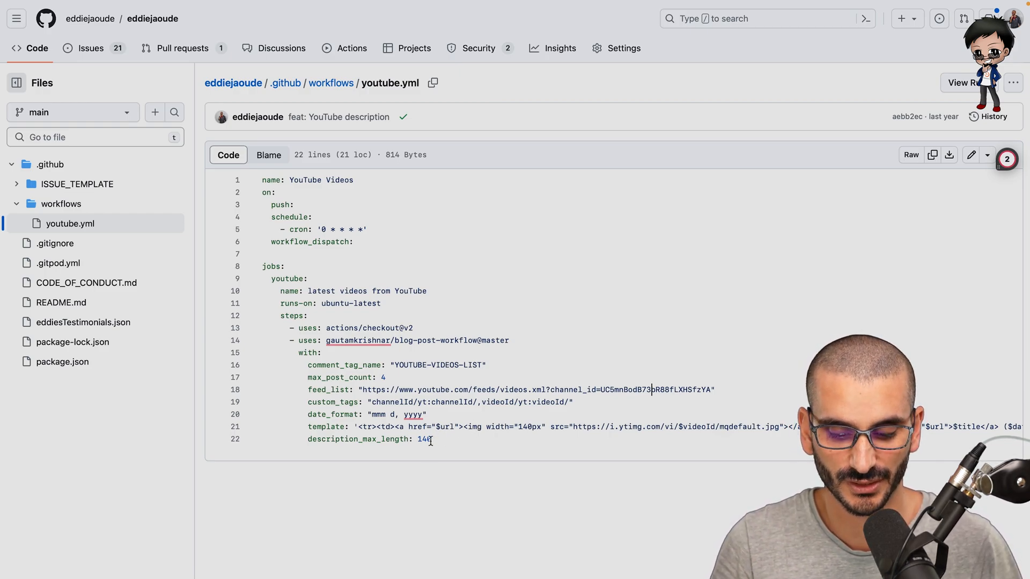
mouse_move(447, 453)
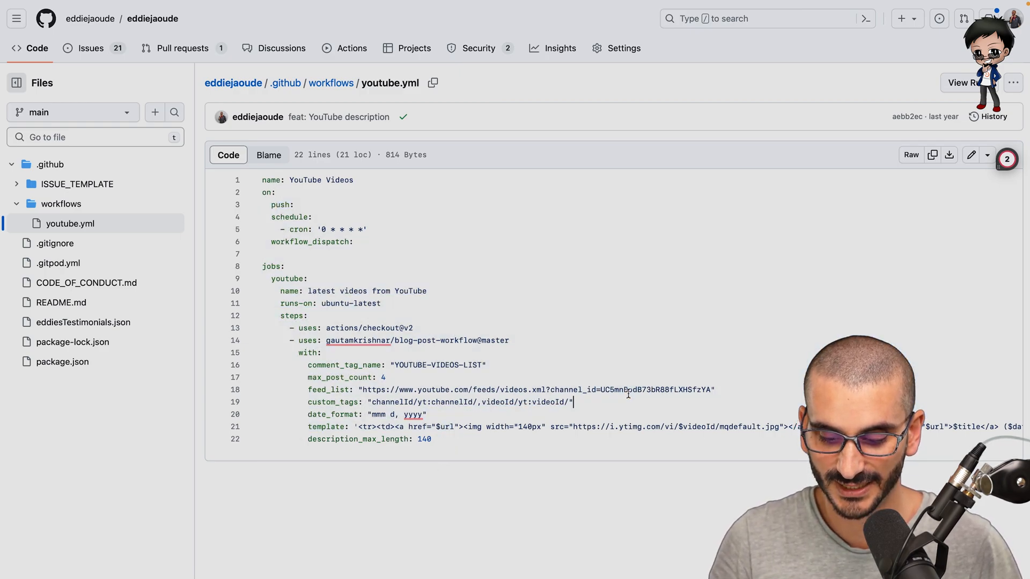
drag(599, 389, 711, 390)
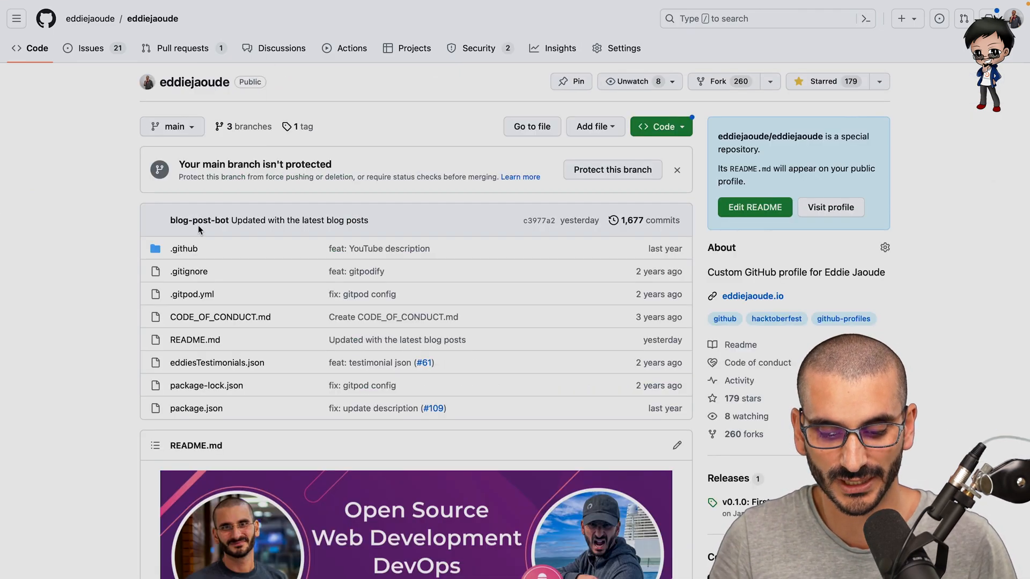
mouse_move(141, 282)
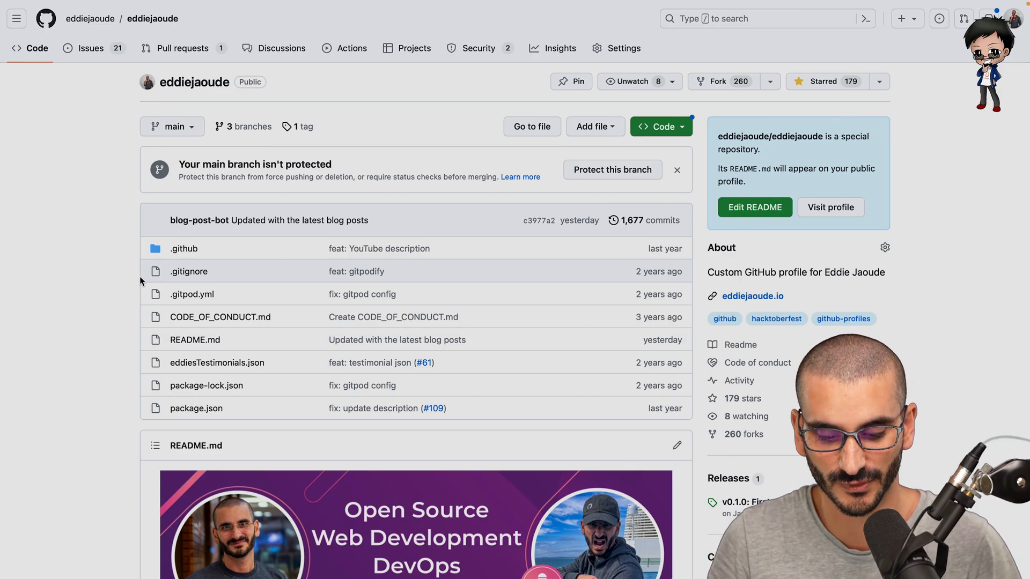
mouse_move(90, 19)
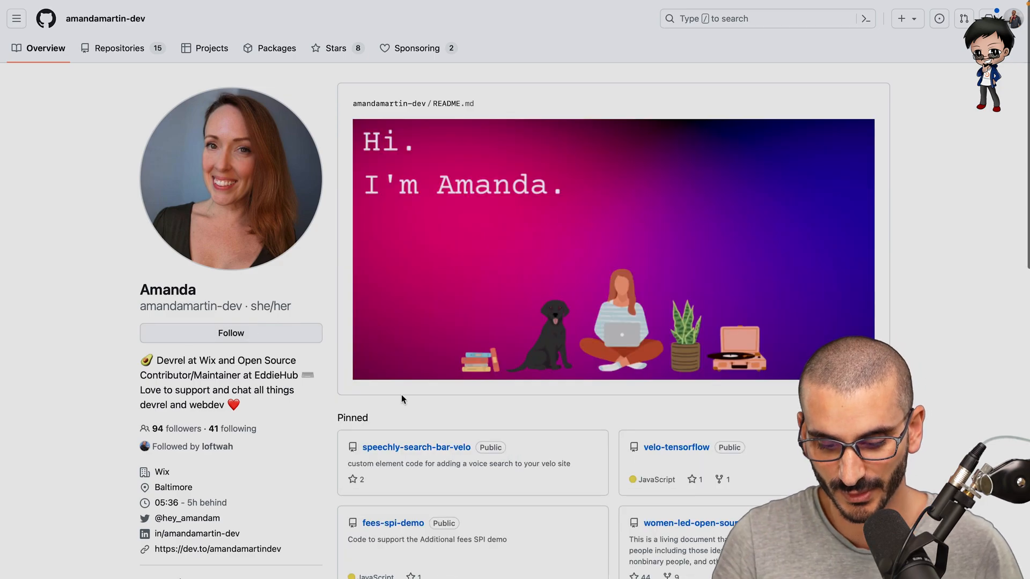
Step: Scroll the current profile, then switch to a third developer's profile
scroll(down, 3)
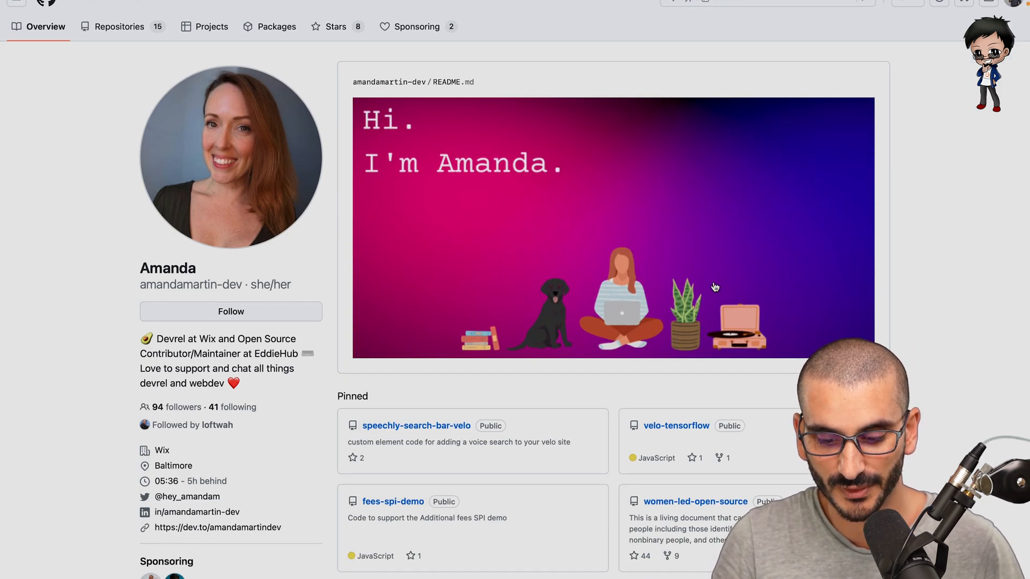
mouse_move(460, 196)
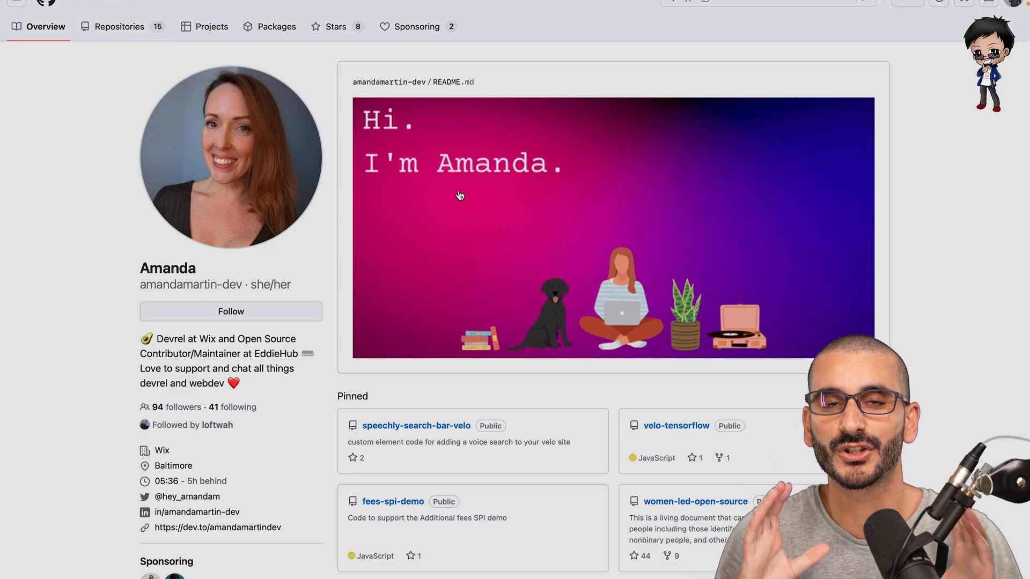
scroll(down, 3)
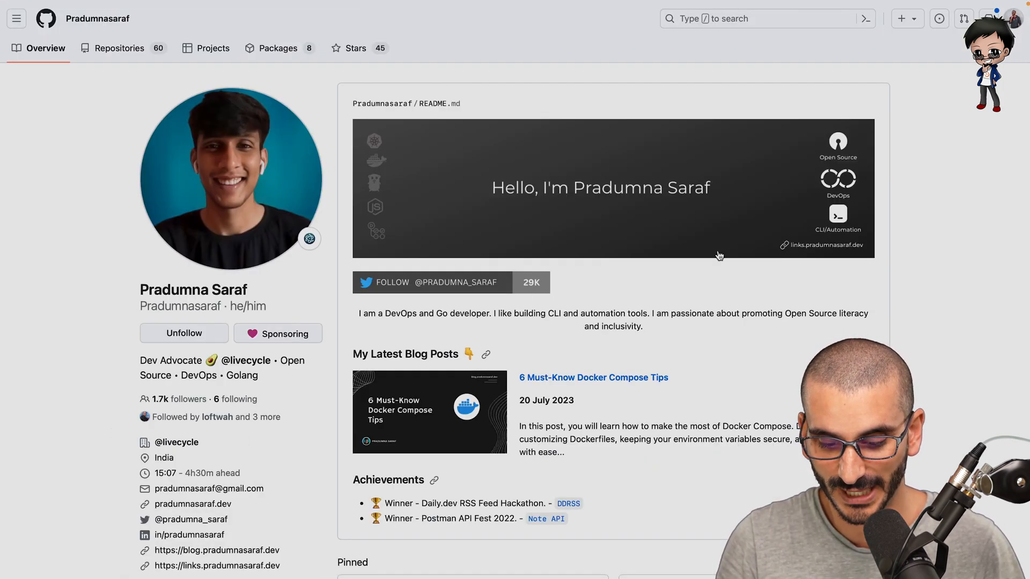
Step: Scroll the profile and follow the username link above README.md to its repository
scroll(down, 3)
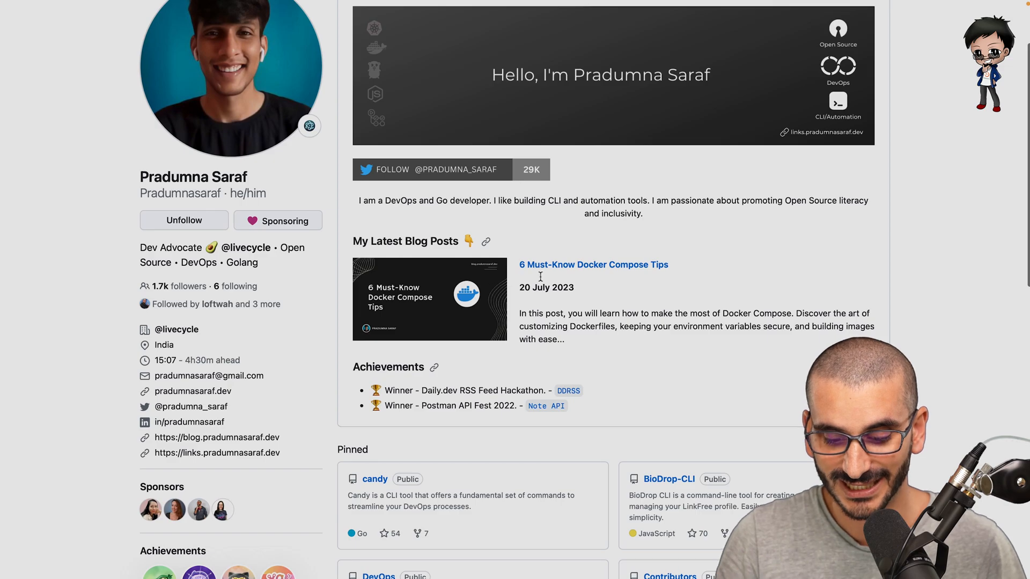
mouse_move(455, 402)
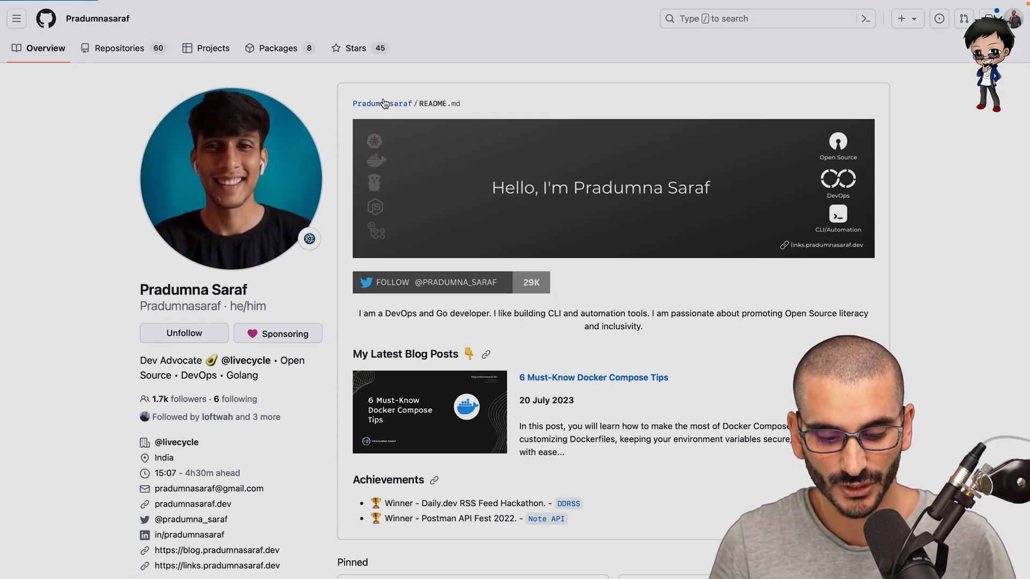
click(382, 104)
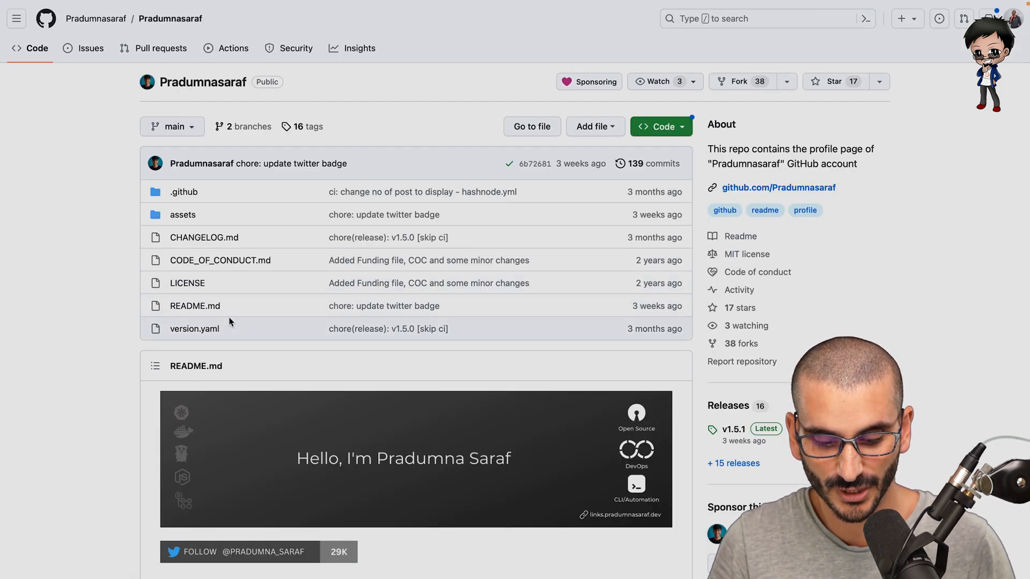
Step: Open README.md from the file list, then return to the developer's profile Overview
click(195, 306)
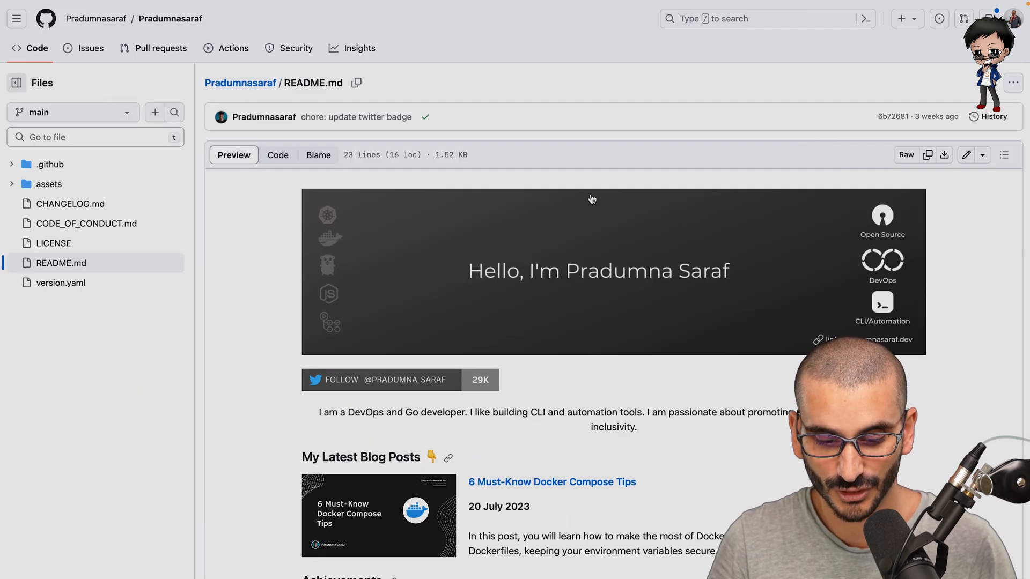
click(277, 155)
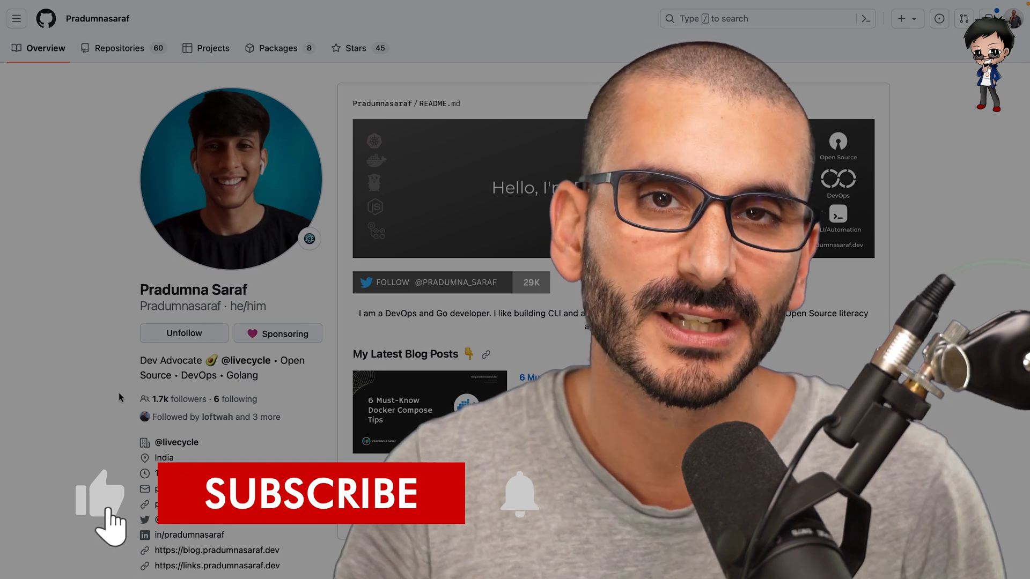
click(311, 494)
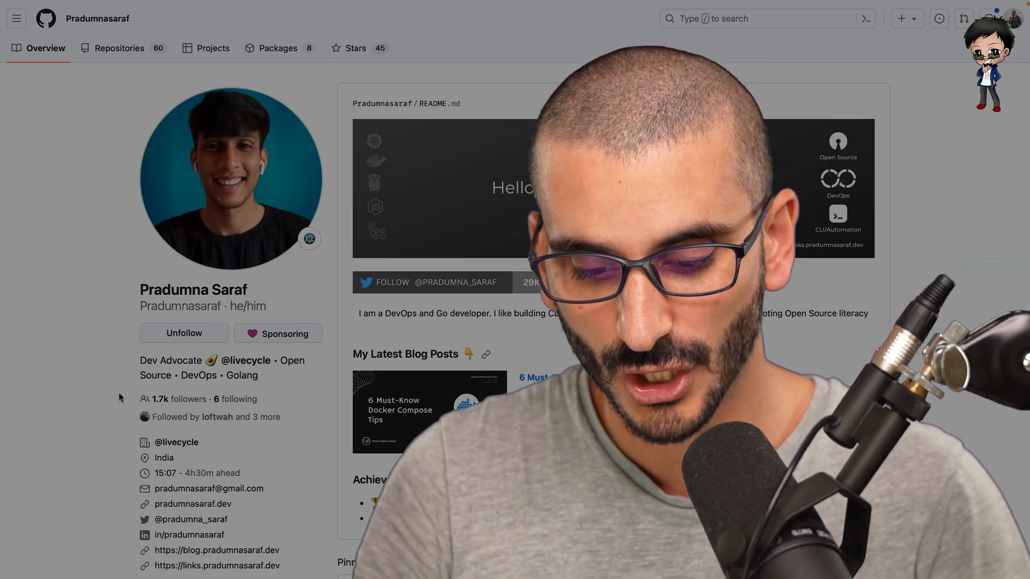
scroll(down, 3)
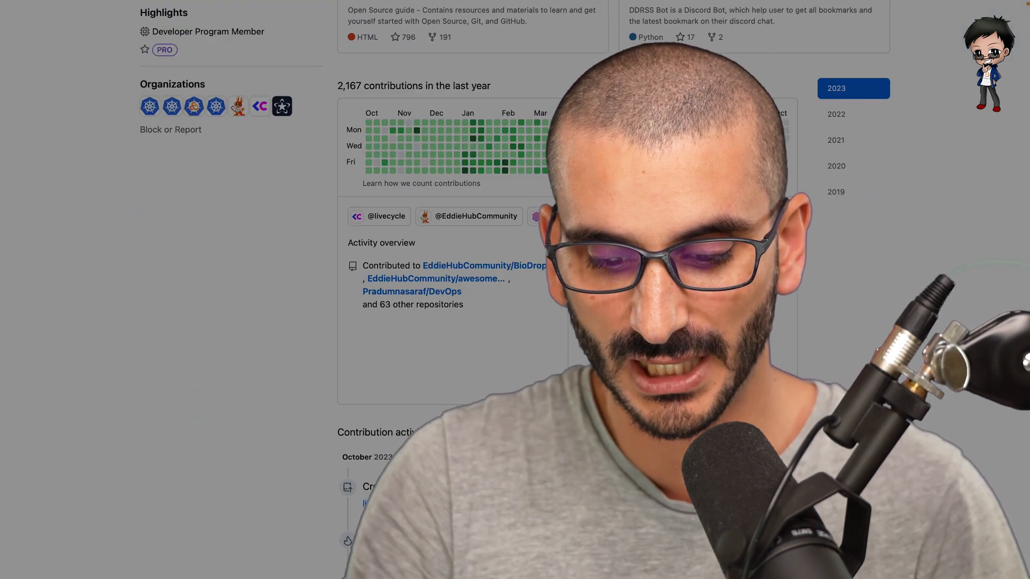